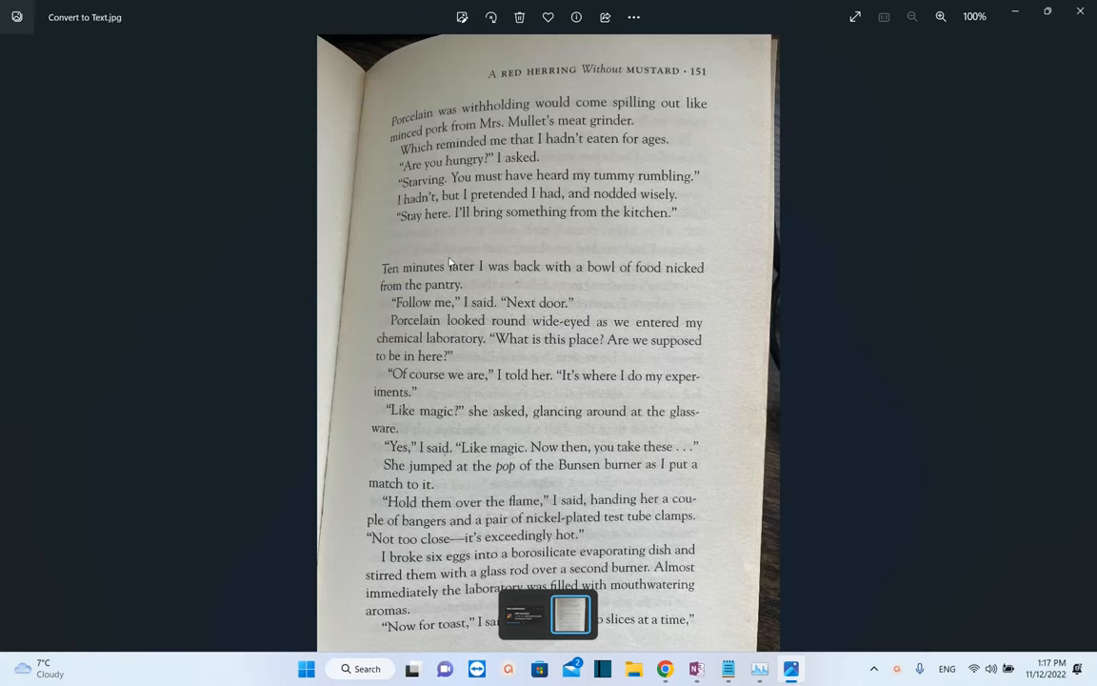
{"action": "mouse_move", "coordinate": [724, 350]}
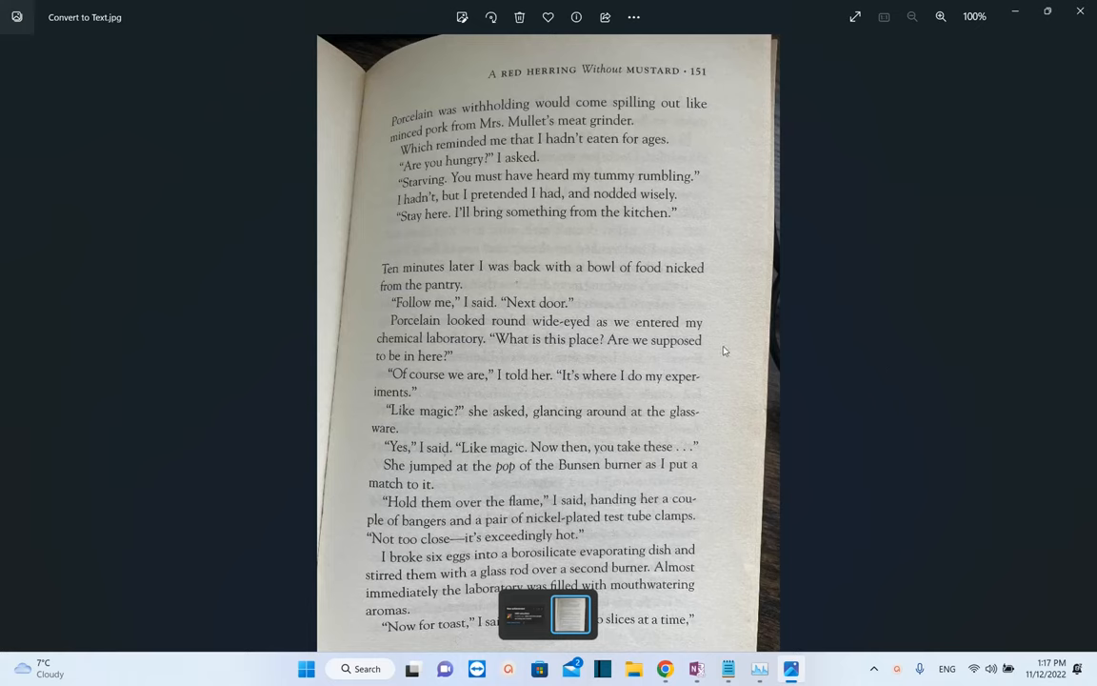
{"action": "mouse_move", "coordinate": [1079, 93]}
{"action": "type", "text": "w"}
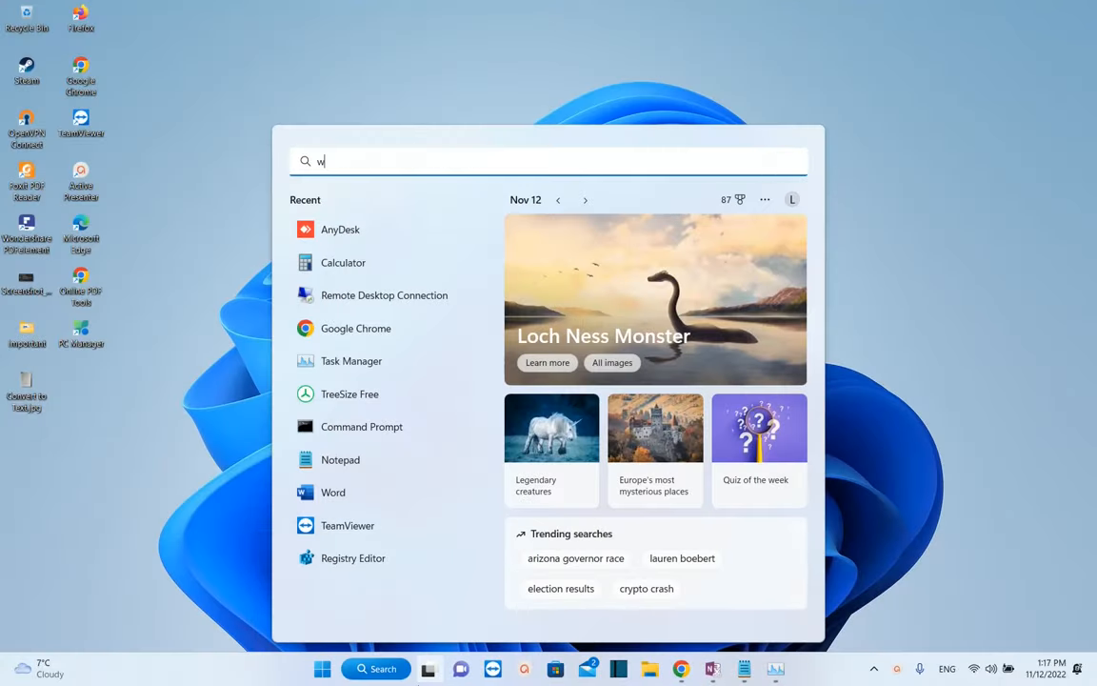
Step: Search for 'word' in Windows Search and launch Word from the best match
{"action": "type", "text": "ord"}
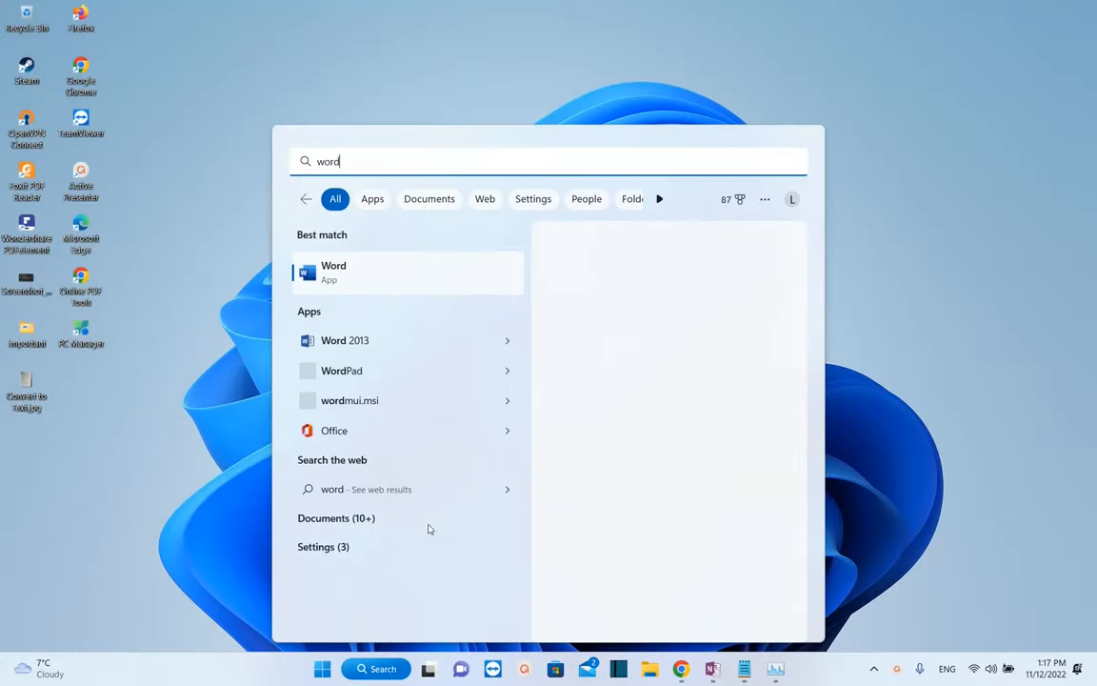
{"action": "left_click", "coordinate": [404, 271]}
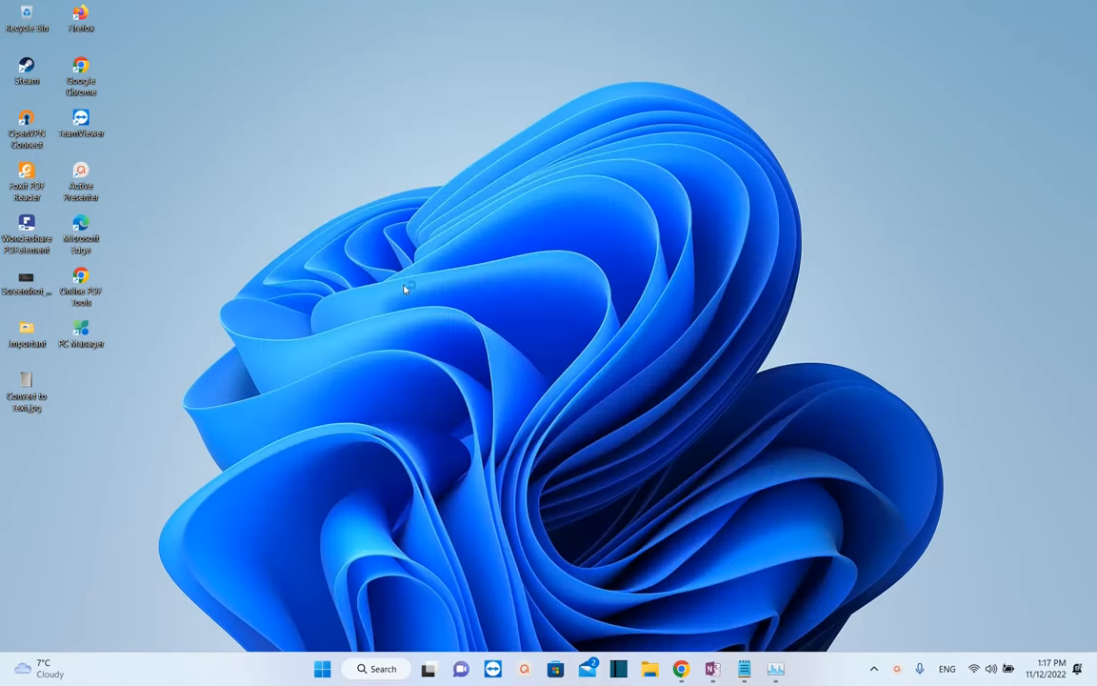
Step: Create a new blank document and paste the book page photo into it
{"action": "left_click", "coordinate": [791, 666]}
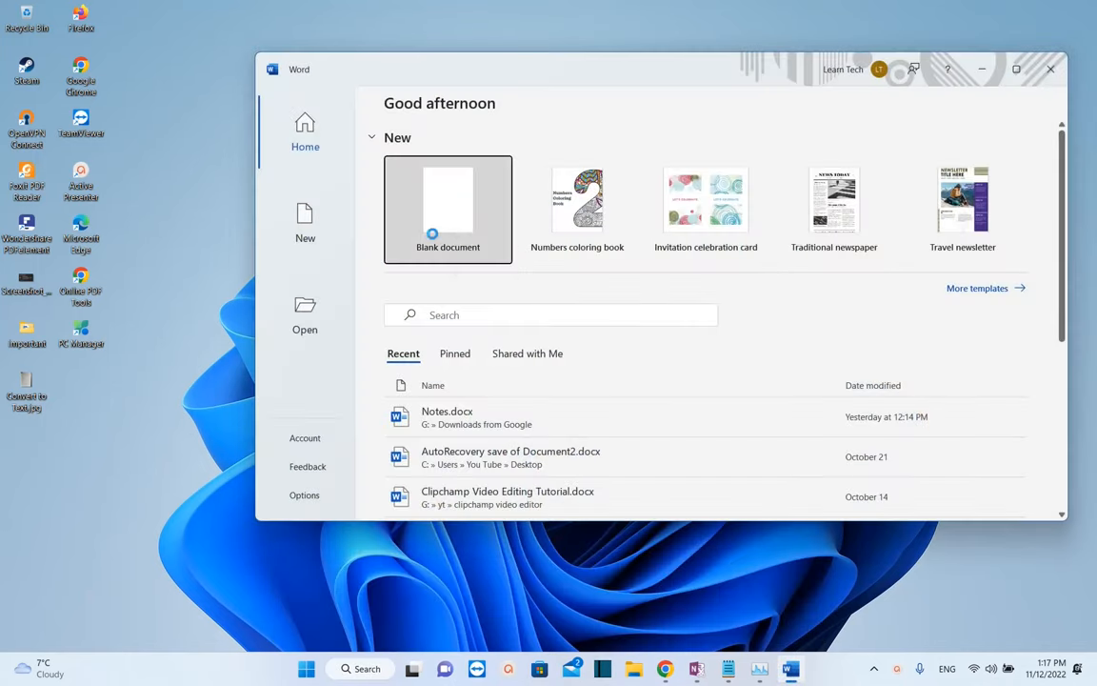
{"action": "left_click", "coordinate": [448, 206]}
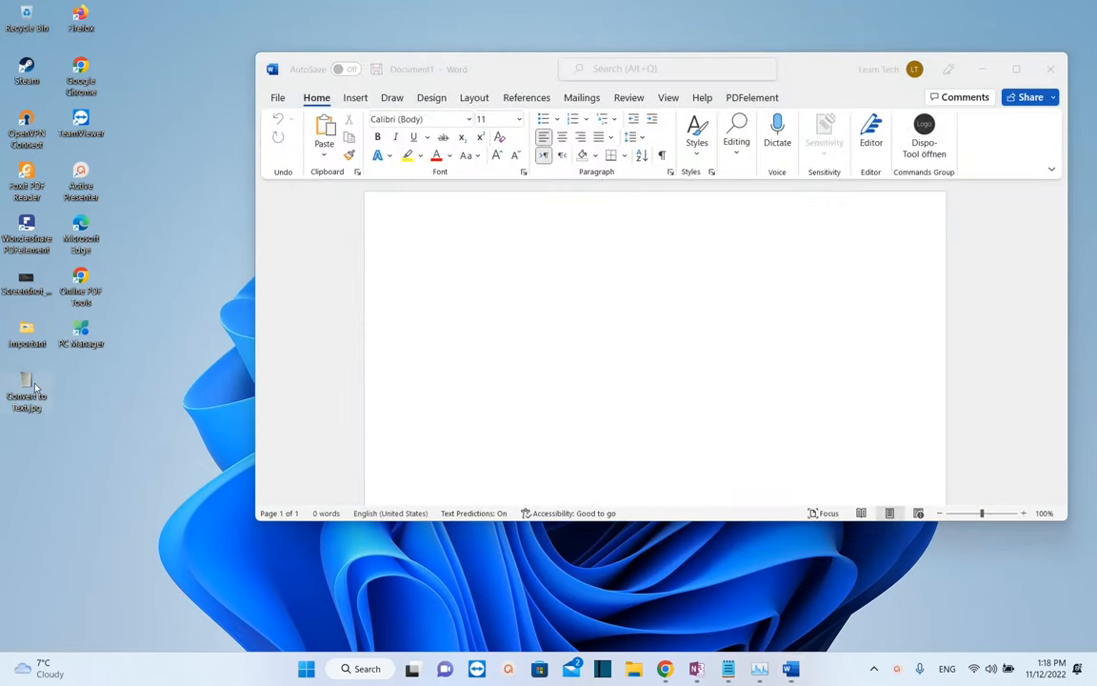
{"action": "right_click", "coordinate": [27, 391]}
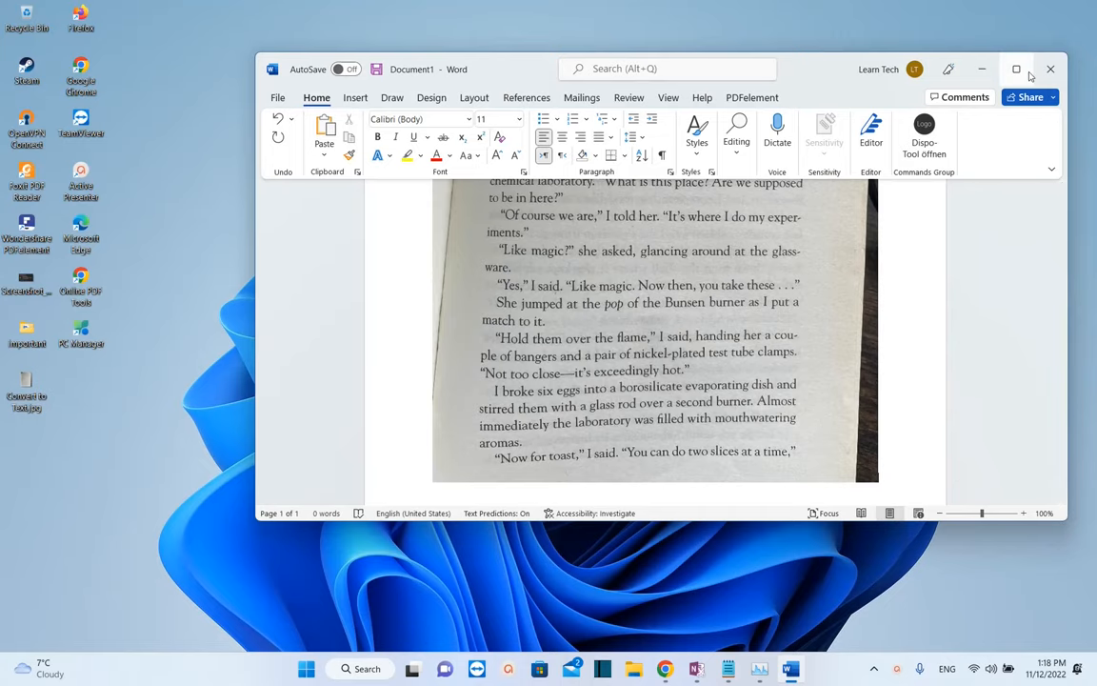
Step: Maximize the Word window and go to the File options
{"action": "left_click", "coordinate": [1018, 68]}
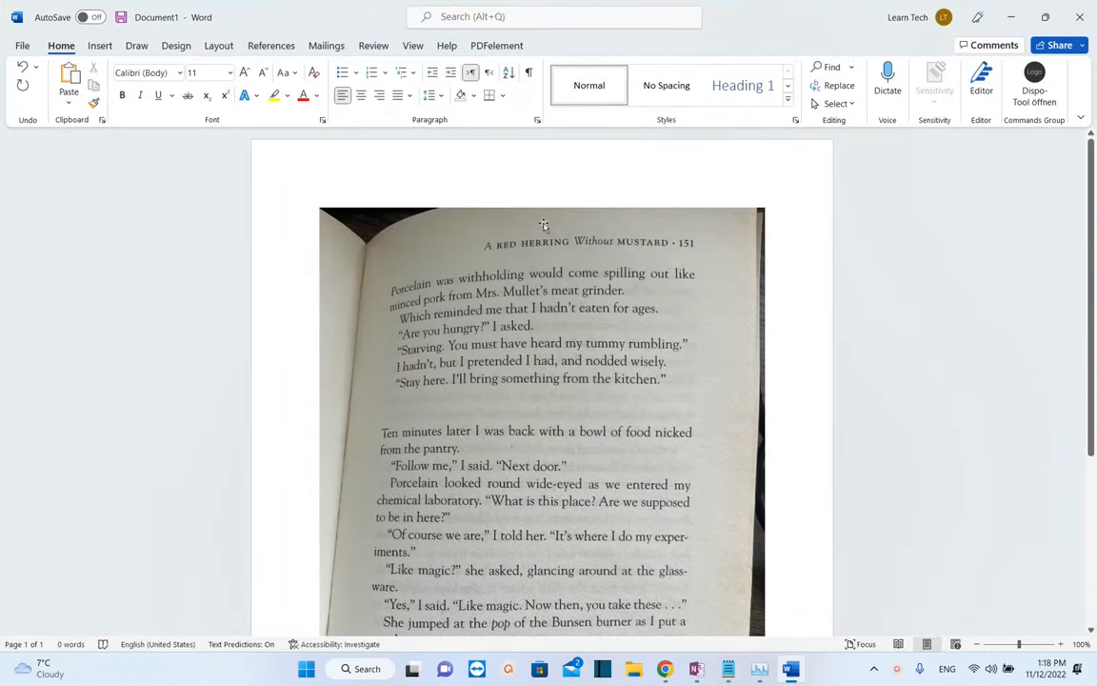
{"action": "scroll", "scroll_direction": "down", "scroll_amount": 3}
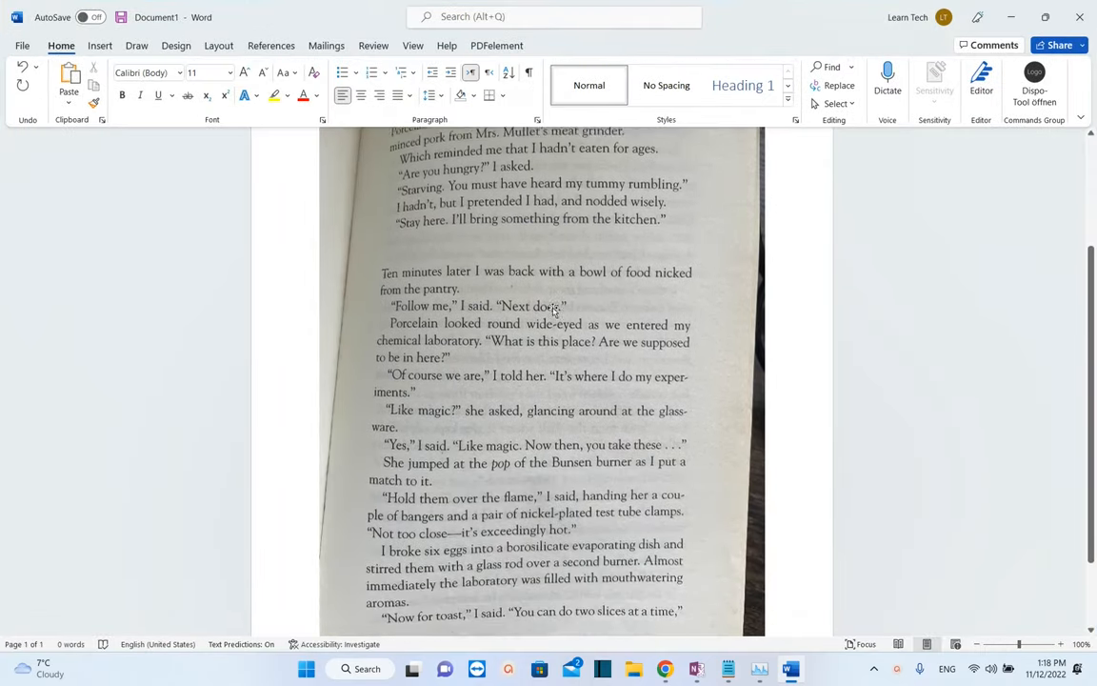
{"action": "left_click", "coordinate": [23, 46]}
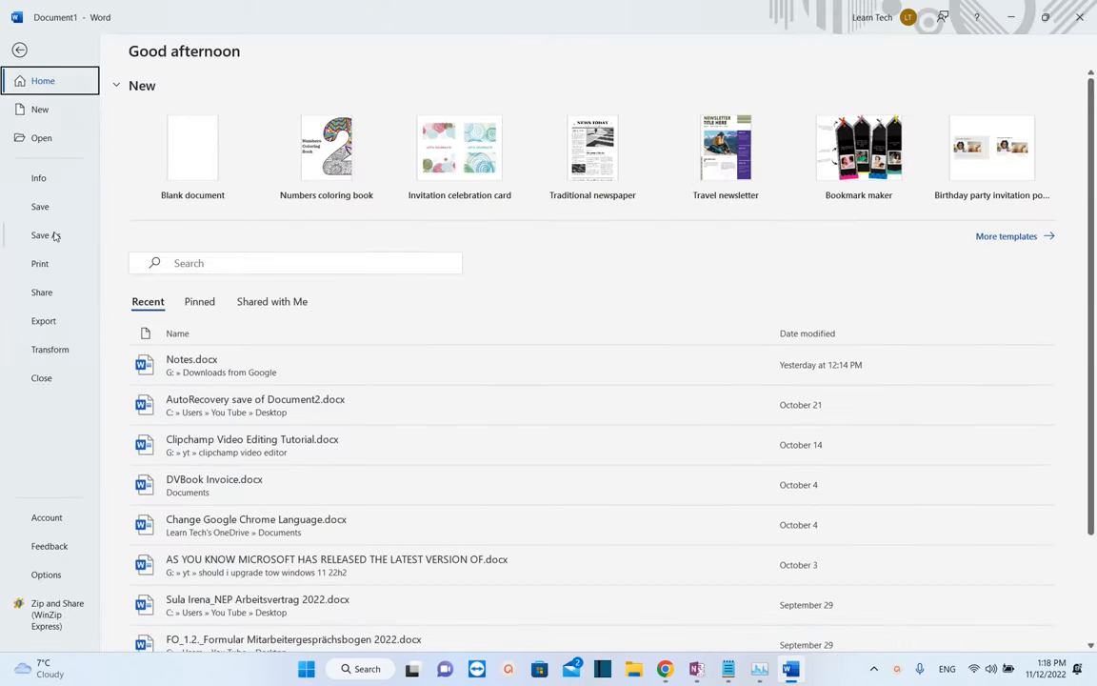
Step: Go to Save As on This PC and browse to the Documents folder
{"action": "left_click", "coordinate": [42, 236]}
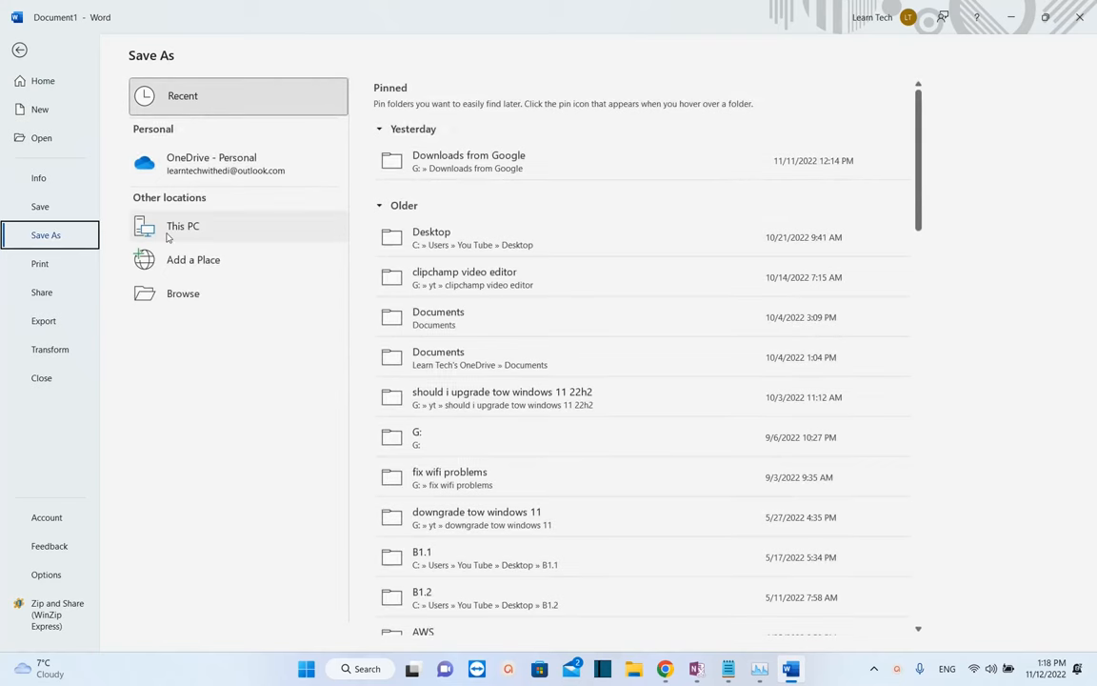
{"action": "mouse_move", "coordinate": [200, 233]}
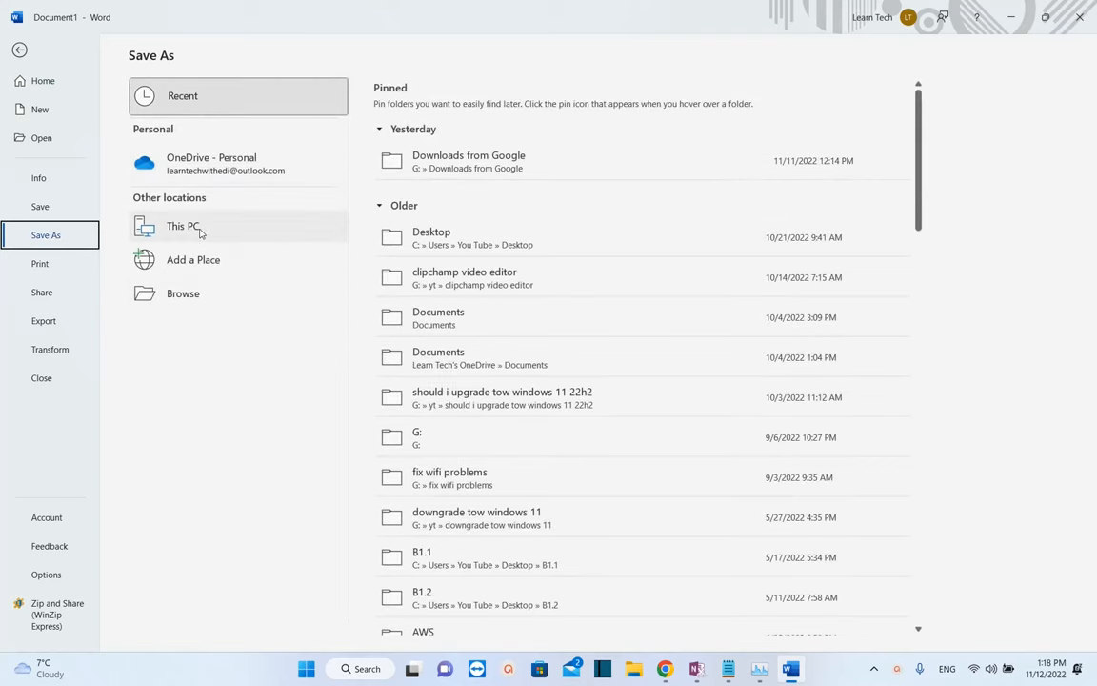
{"action": "left_click", "coordinate": [183, 225]}
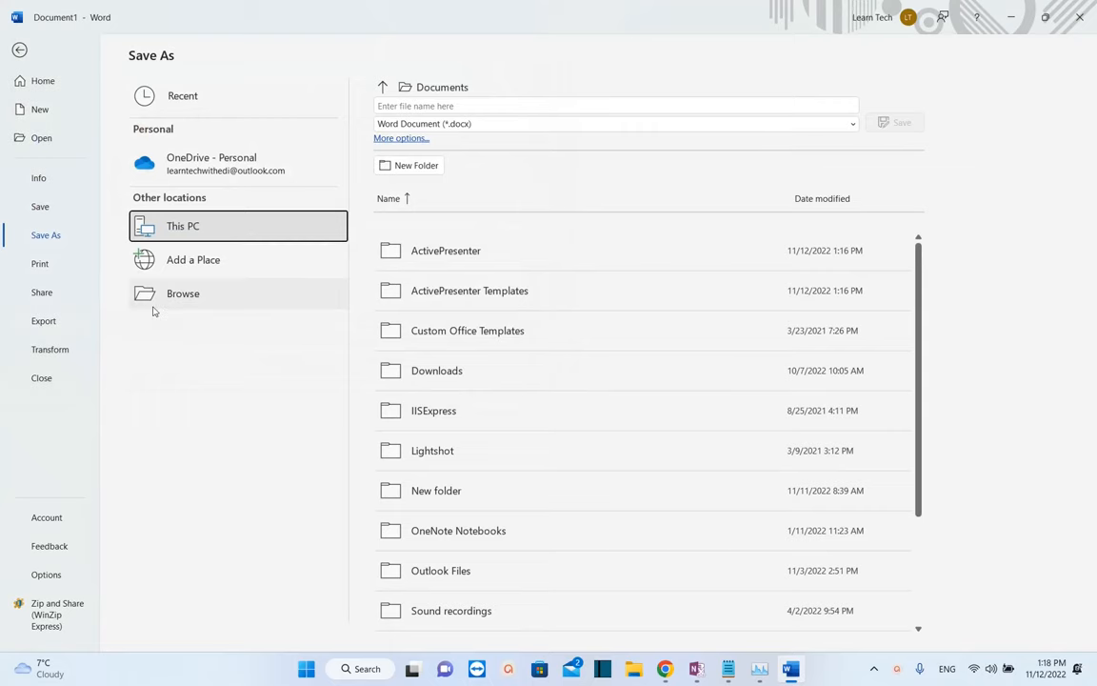
{"action": "left_click", "coordinate": [183, 294]}
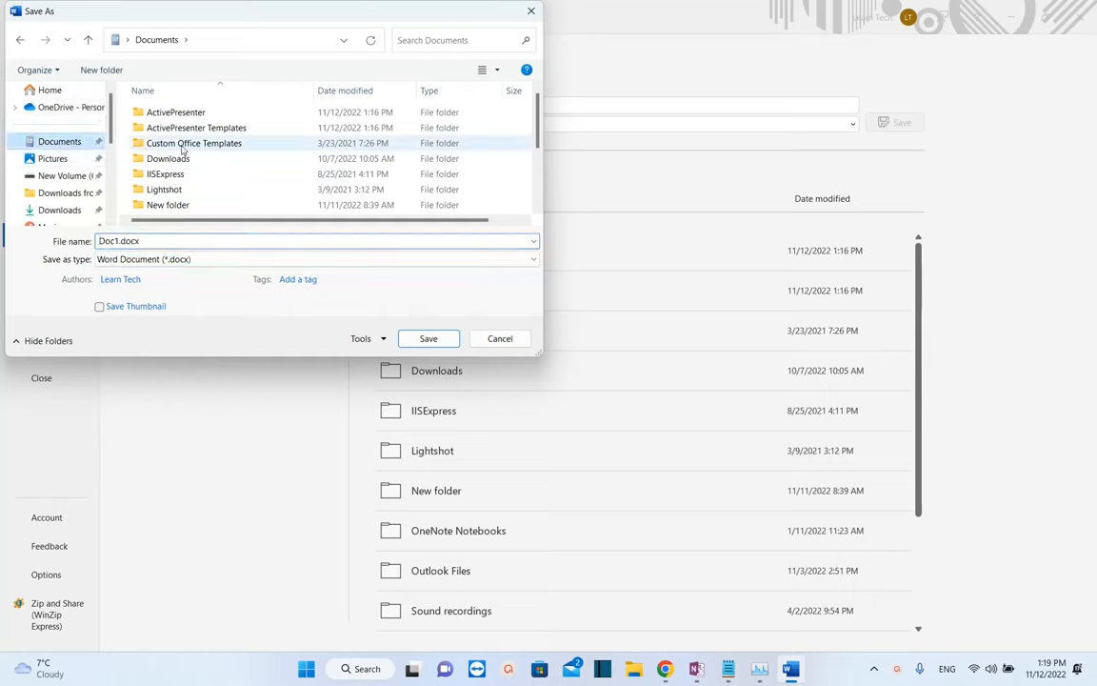
Step: Save the document as a PDF named Doc1.pdf in Documents
{"action": "scroll", "scroll_direction": "down", "scroll_amount": 3}
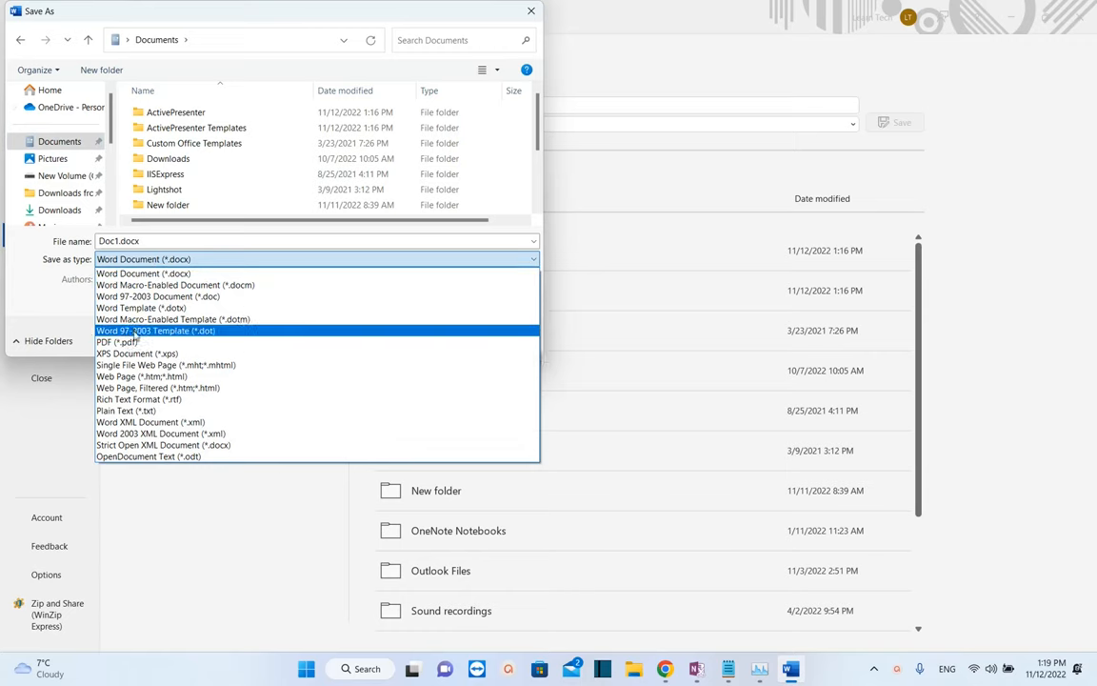
{"action": "left_click", "coordinate": [111, 341]}
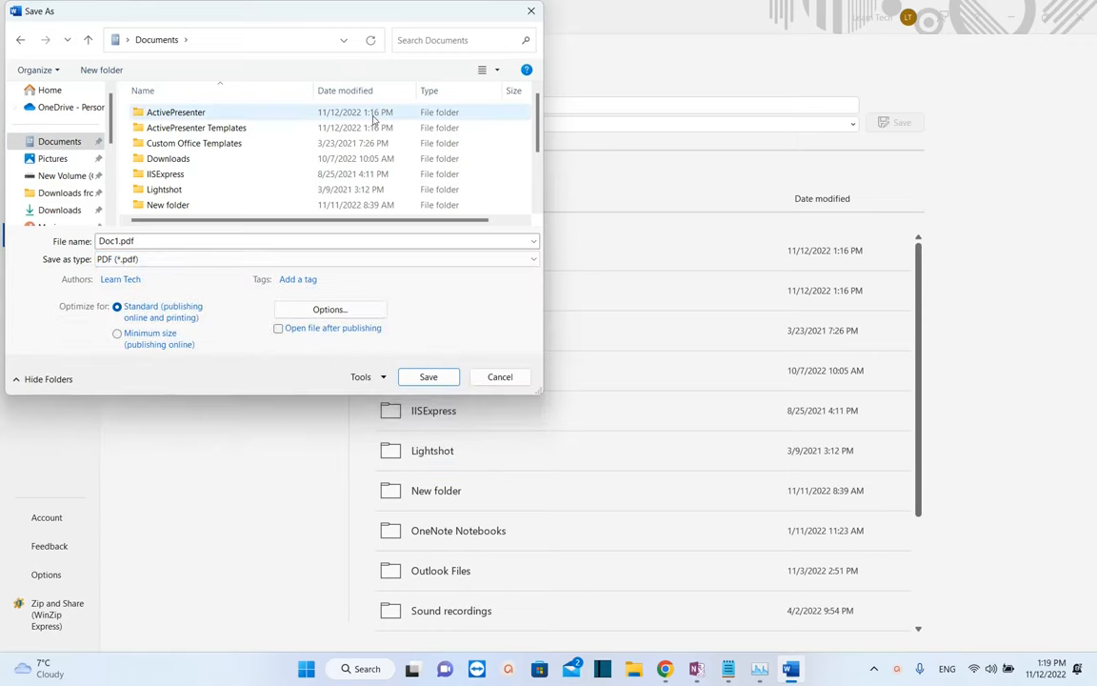
{"action": "left_click", "coordinate": [530, 259]}
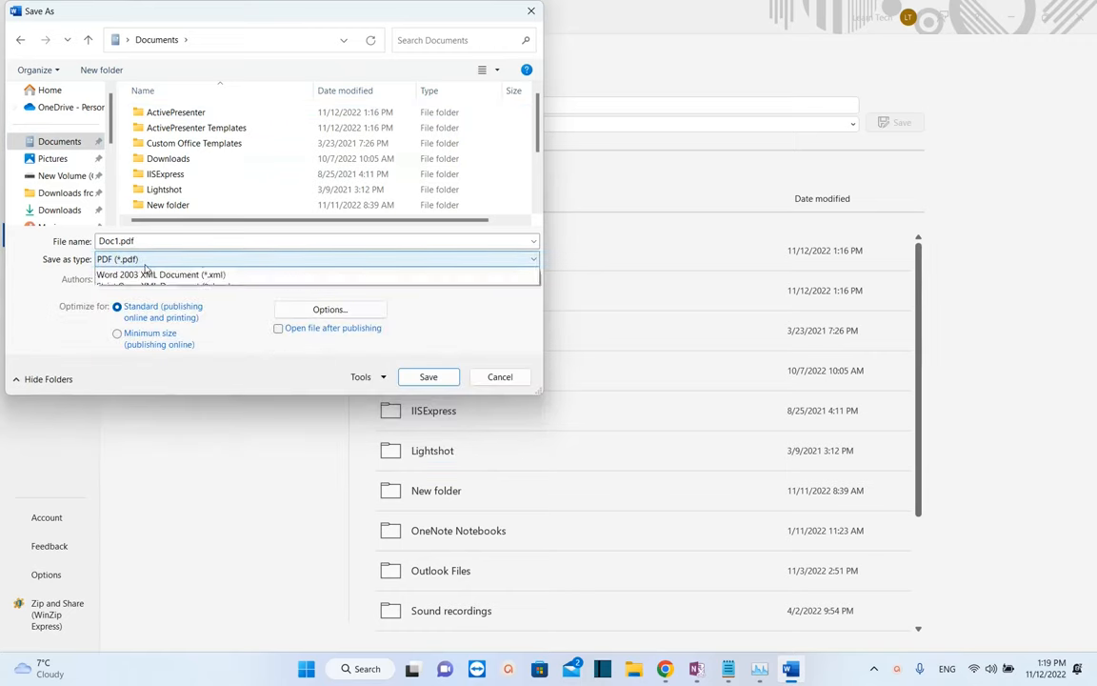
{"action": "left_click", "coordinate": [315, 259]}
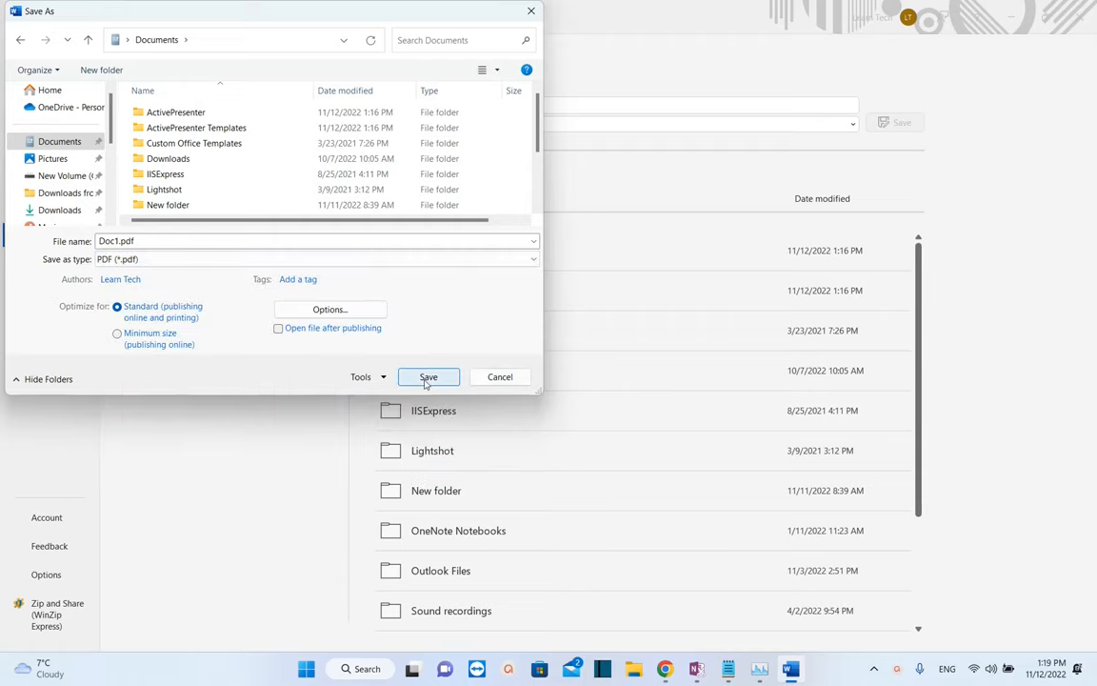
{"action": "left_click", "coordinate": [429, 377]}
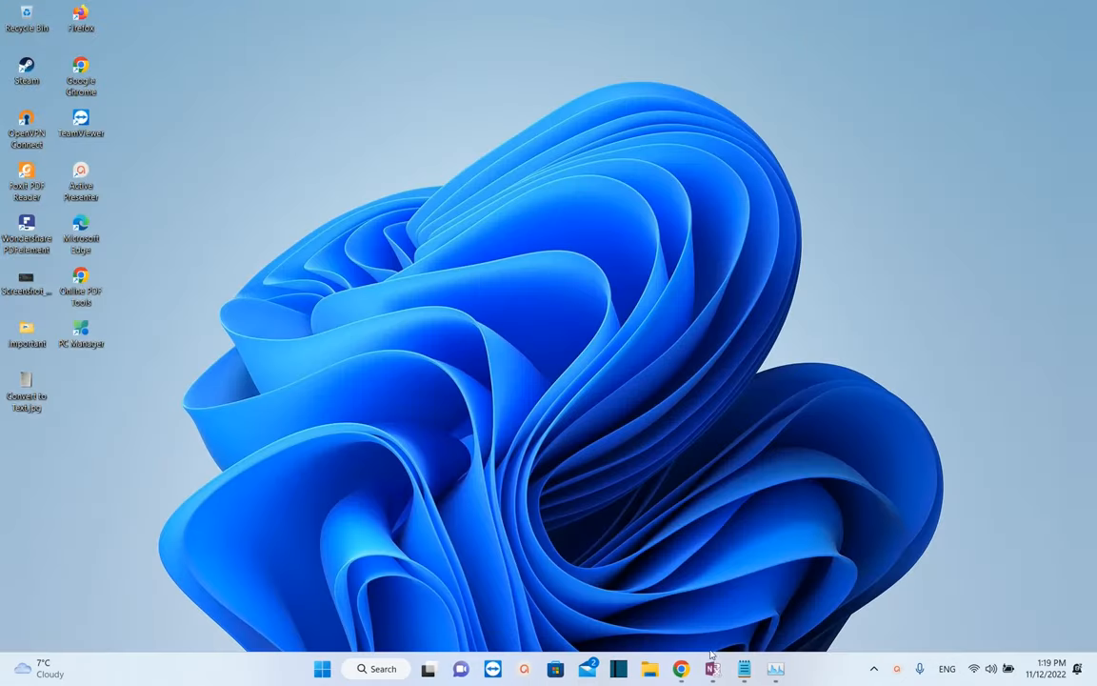
{"action": "mouse_move", "coordinate": [629, 526]}
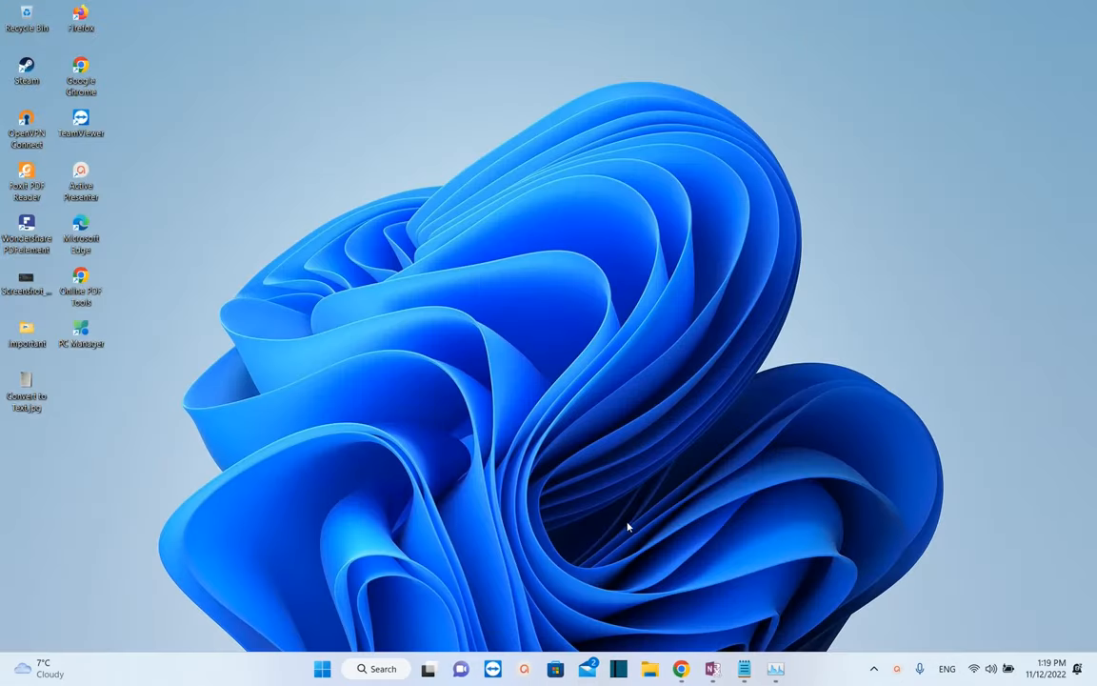
Step: In File Explorer's Documents folder, open Doc1.pdf in the PDF reader
{"action": "left_click", "coordinate": [647, 667]}
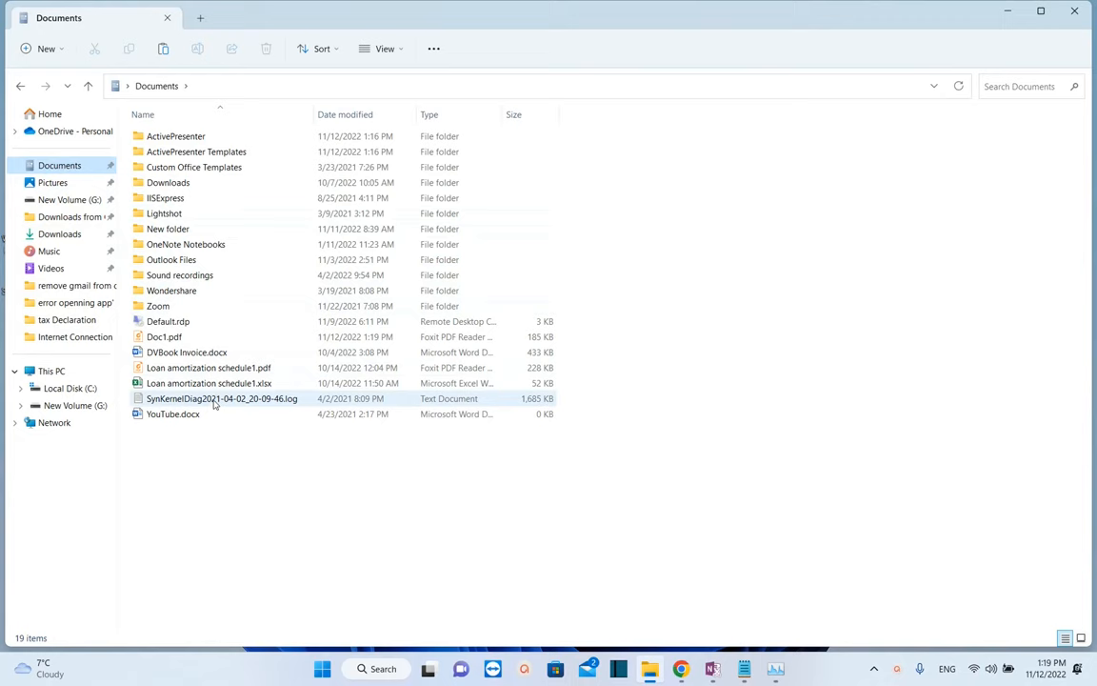
{"action": "left_click", "coordinate": [164, 336]}
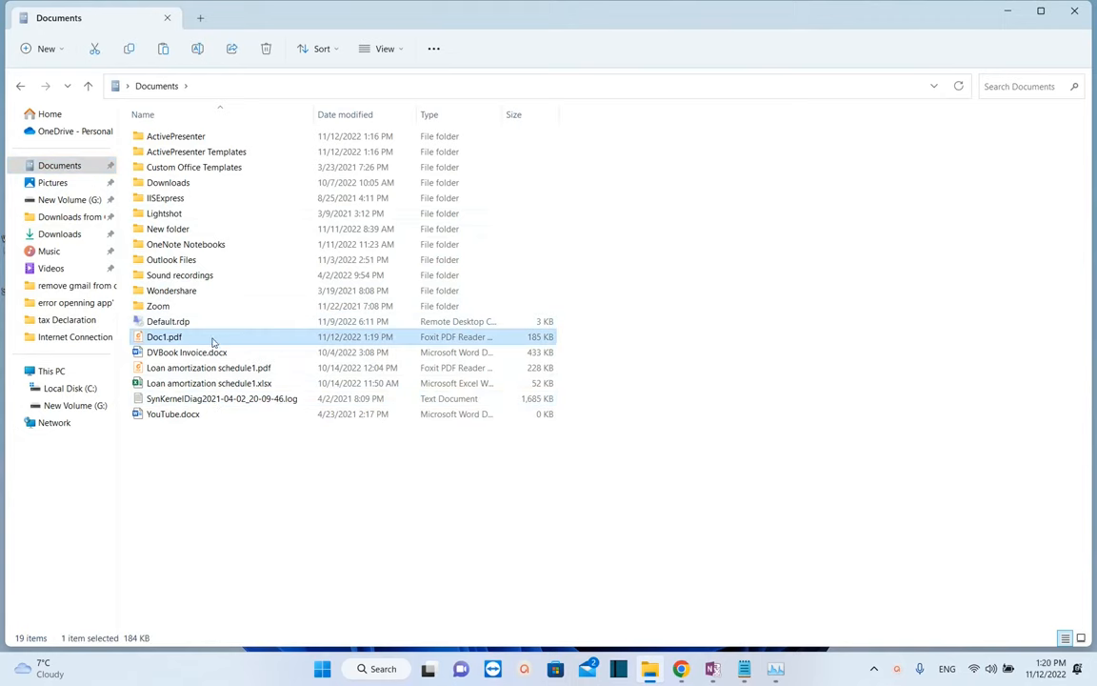
{"action": "double_click", "coordinate": [164, 335]}
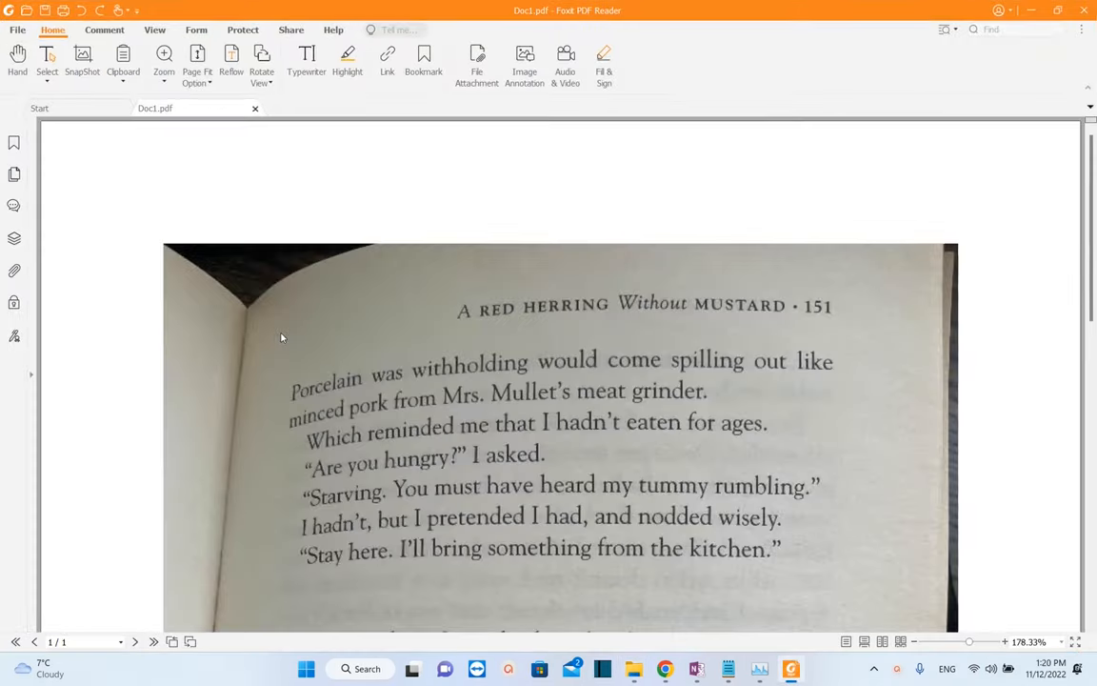
Step: Look over the PDF page, then search for 'word' and launch Word again
{"action": "scroll", "scroll_direction": "down", "scroll_amount": 3}
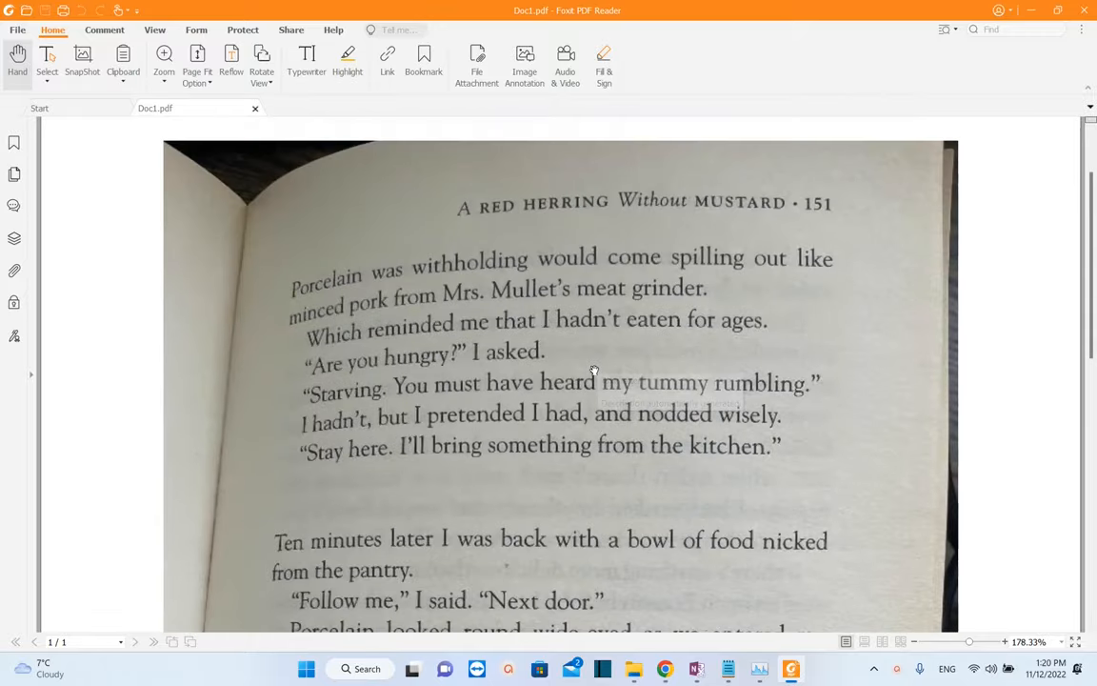
{"action": "scroll", "scroll_direction": "up", "scroll_amount": 3}
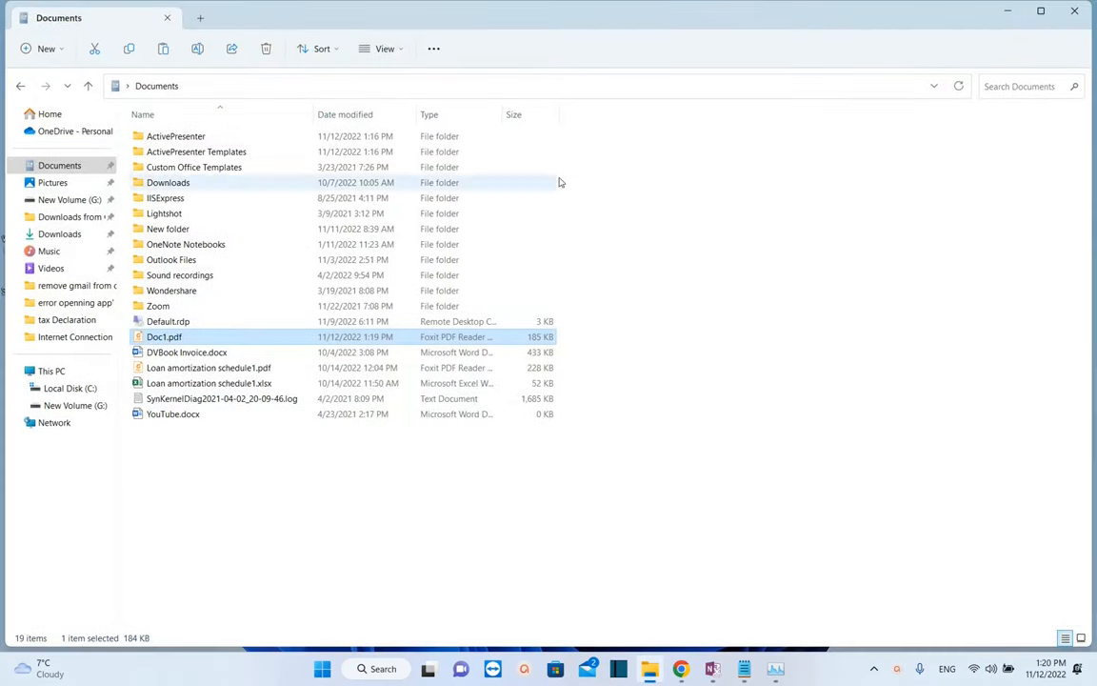
{"action": "type", "text": "word"}
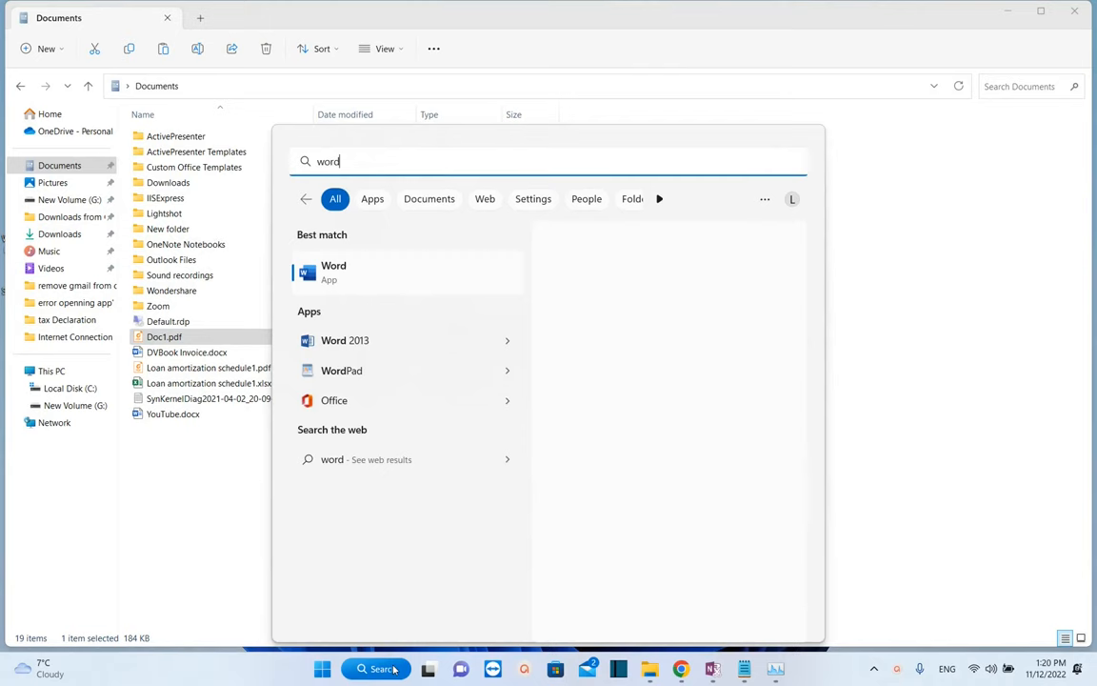
{"action": "left_click", "coordinate": [334, 271]}
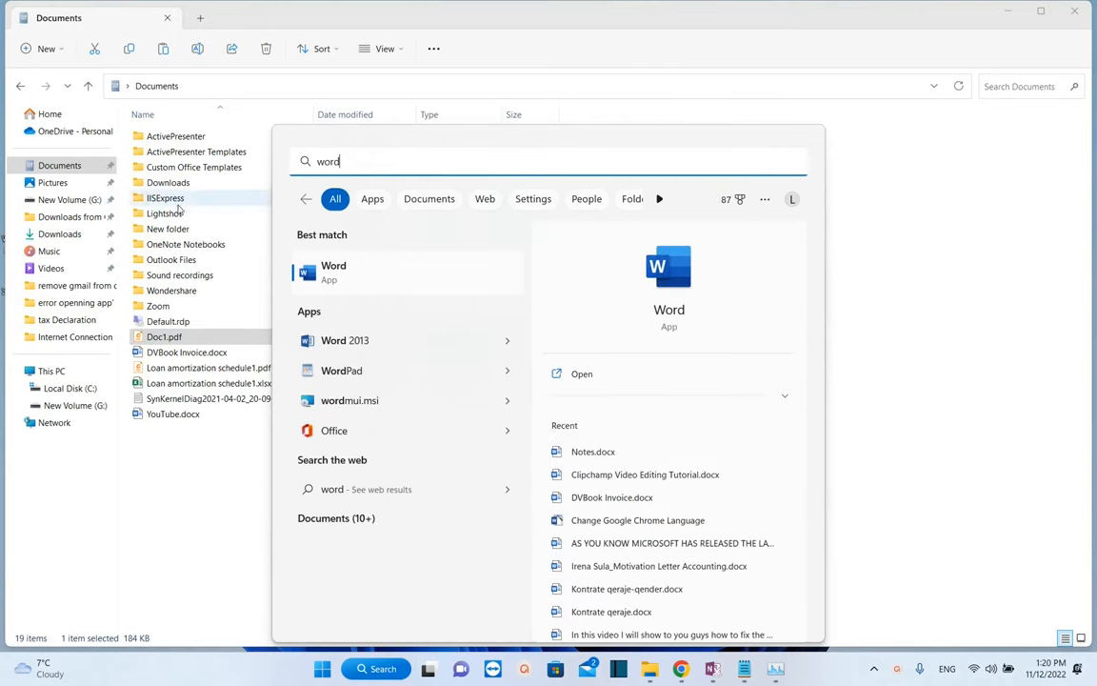
{"action": "left_click", "coordinate": [334, 270]}
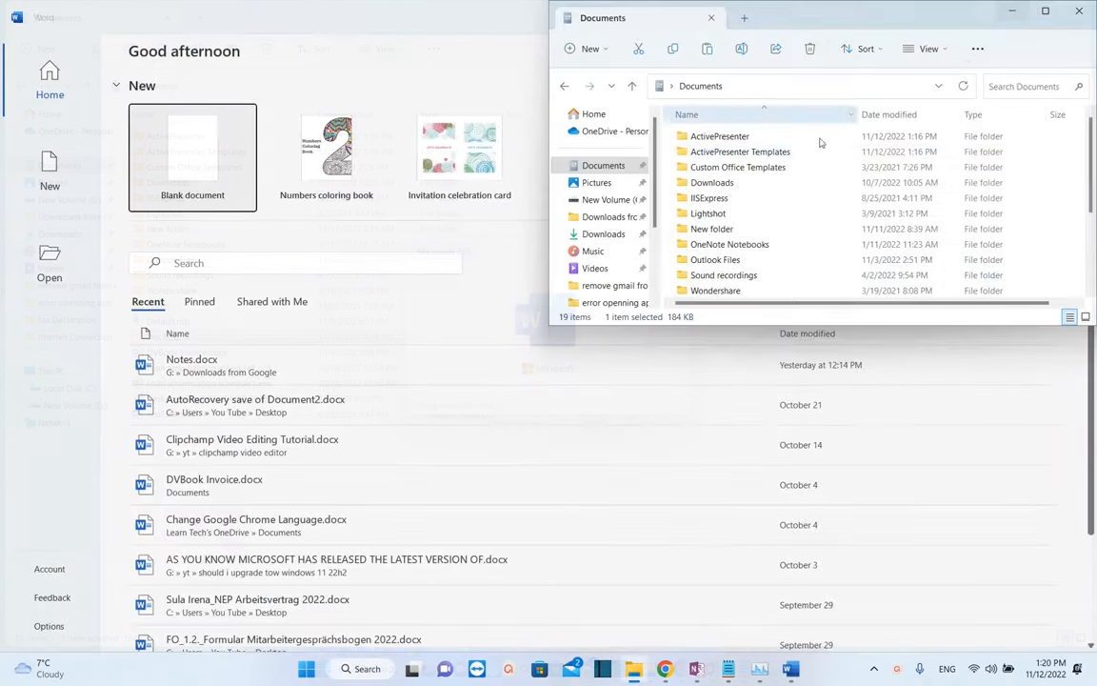
Step: Bring Doc1.pdf into Word and confirm converting it into an editable document
{"action": "scroll", "scroll_direction": "down", "scroll_amount": 3}
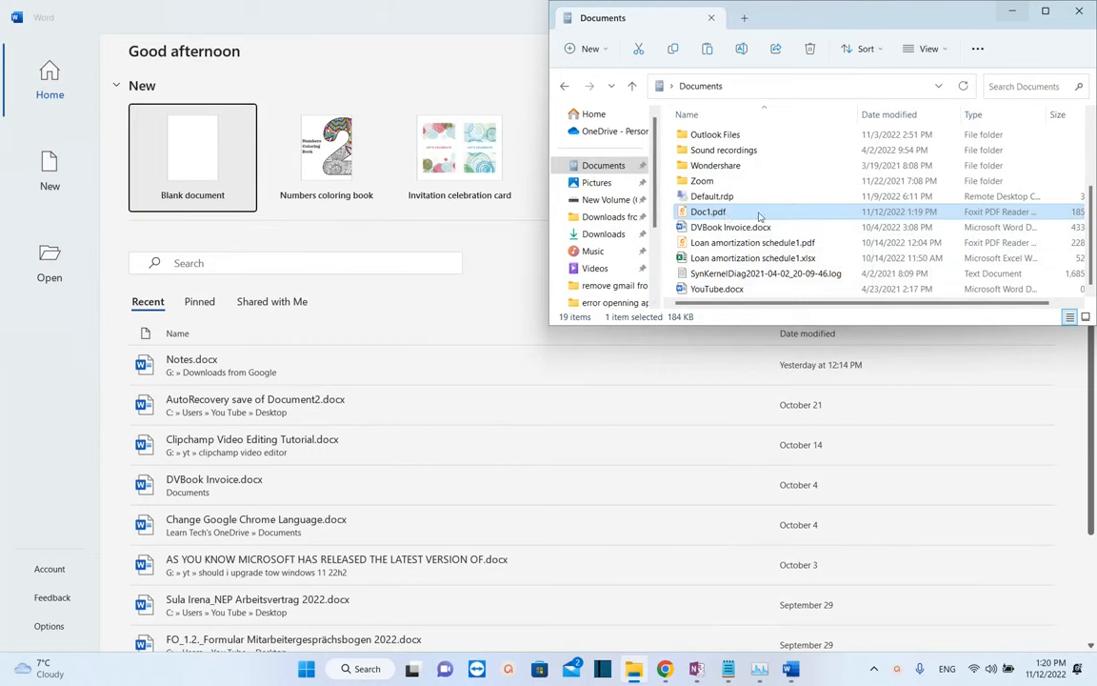
{"action": "mouse_move", "coordinate": [783, 214]}
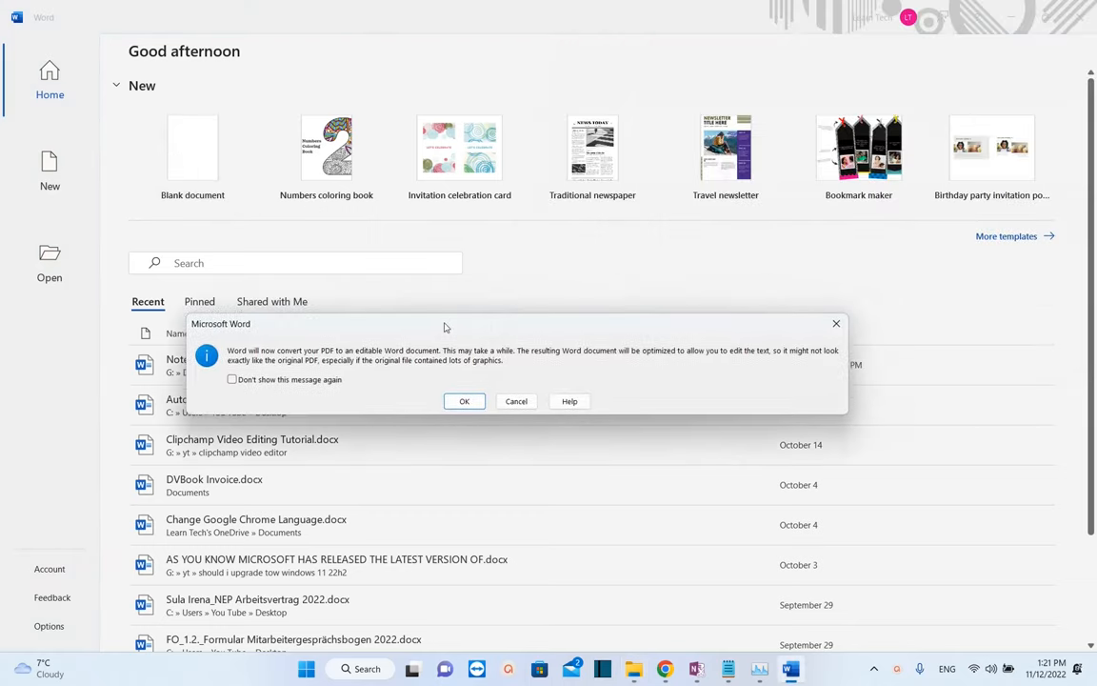
{"action": "mouse_move", "coordinate": [341, 366]}
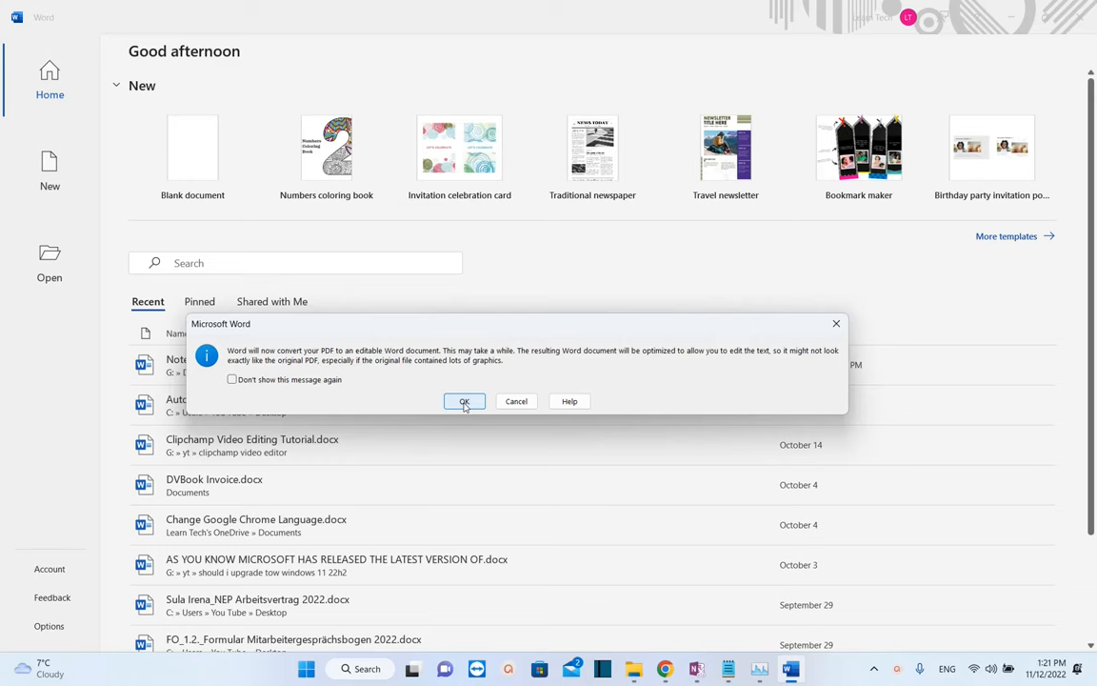
{"action": "left_click", "coordinate": [465, 400]}
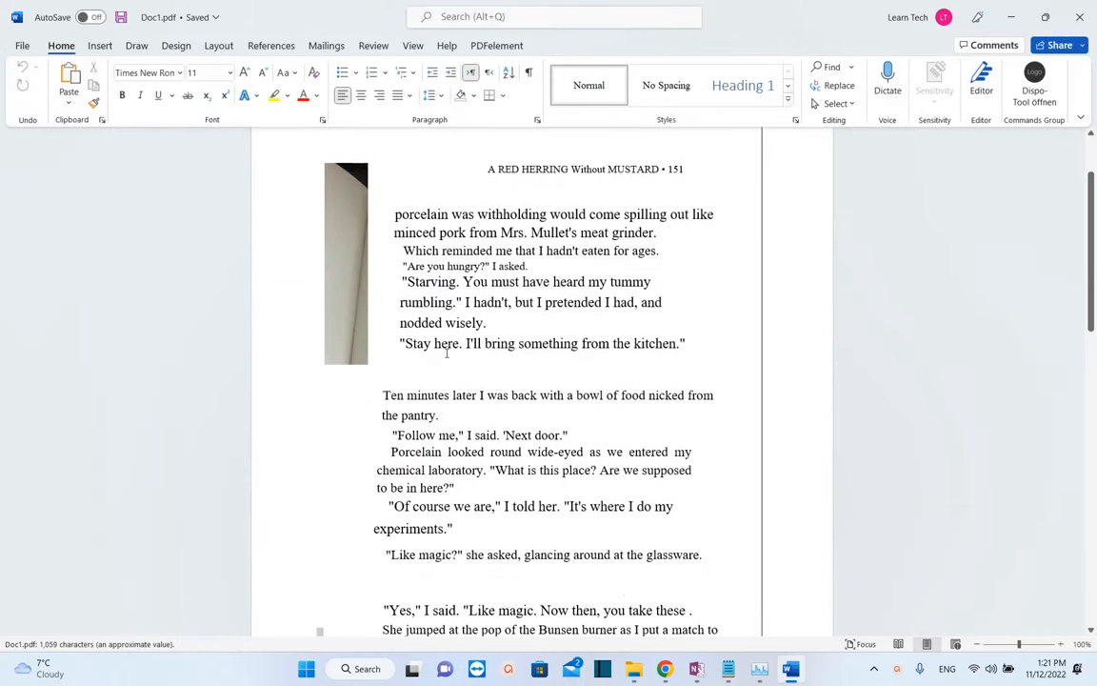
Step: Delete the leftover image strip beside the opening paragraphs
{"action": "scroll", "scroll_direction": "down", "scroll_amount": 3}
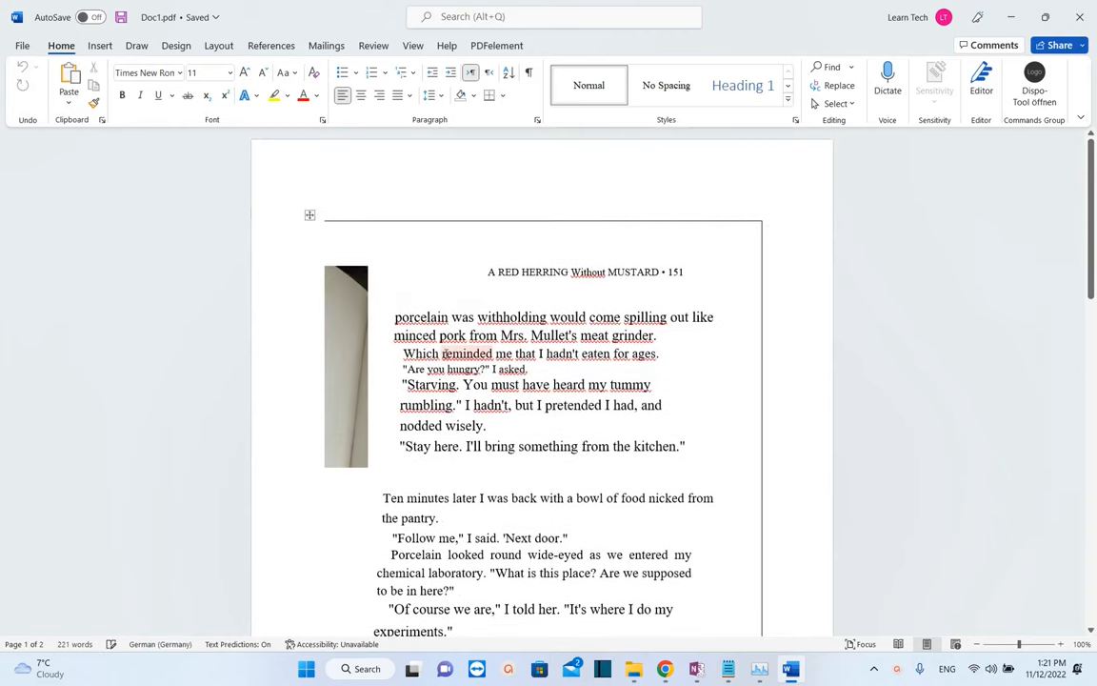
{"action": "left_click", "coordinate": [347, 366]}
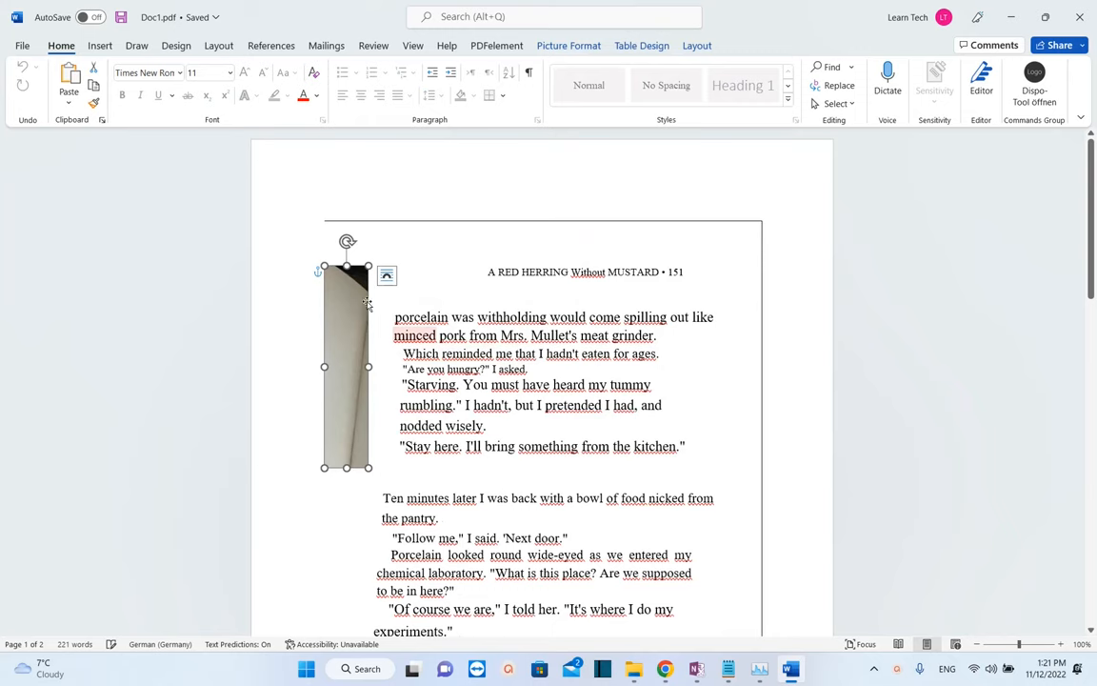
{"action": "key", "text": "delete"}
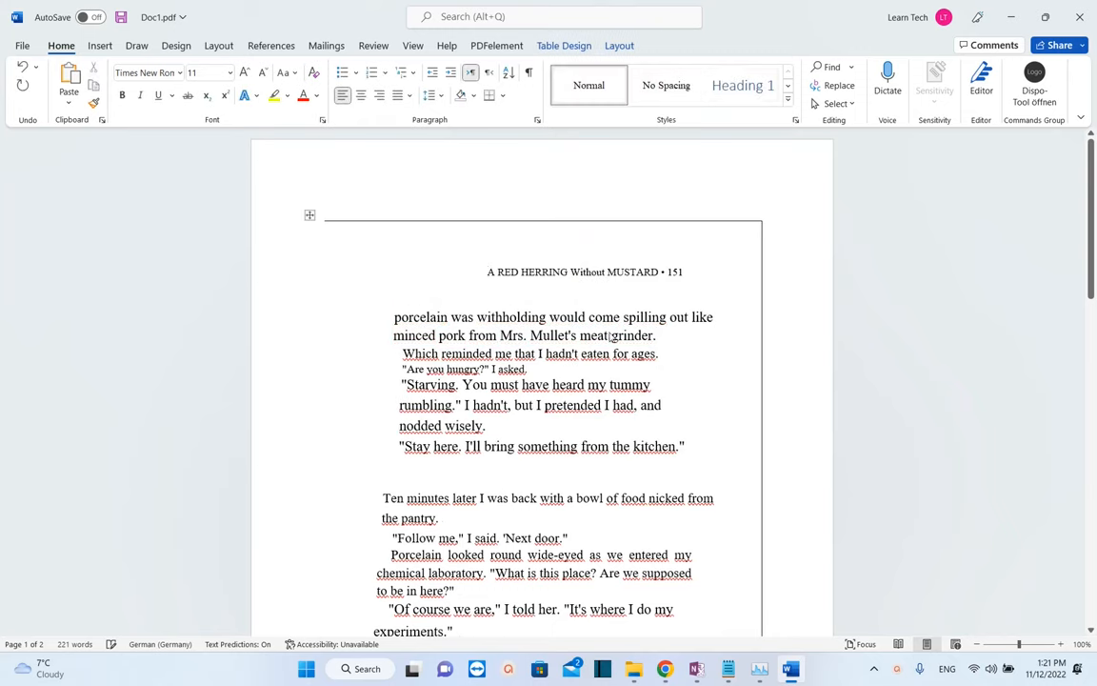
Step: Scroll through the converted document to review the remaining text
{"action": "scroll", "scroll_direction": "down", "scroll_amount": 3}
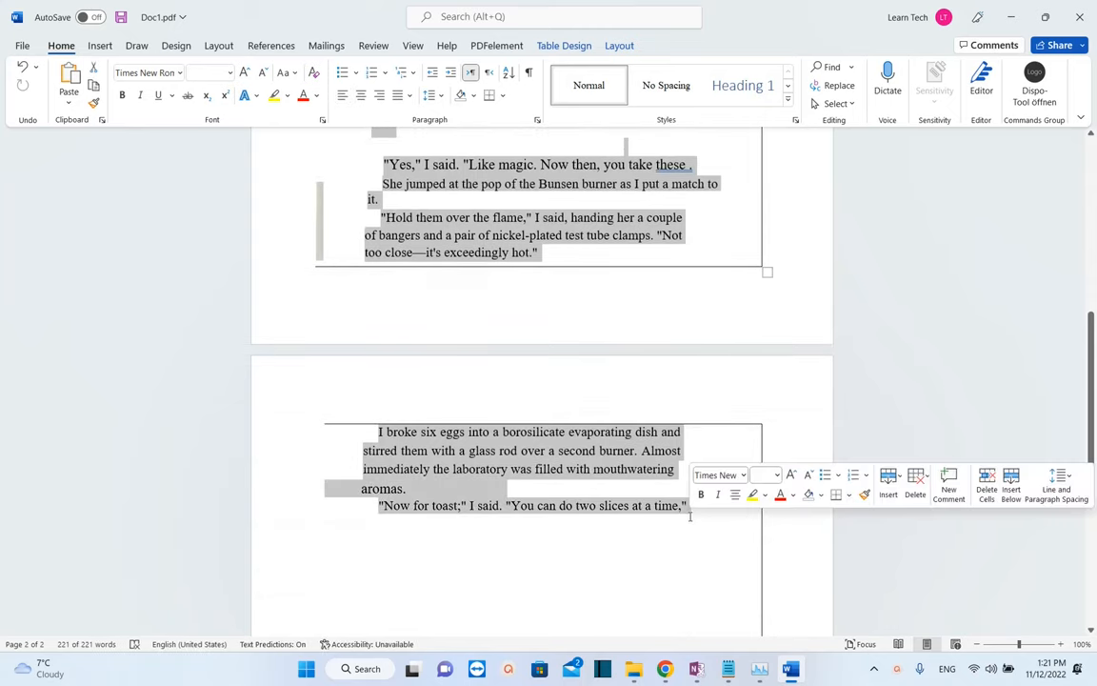
{"action": "scroll", "scroll_direction": "down", "scroll_amount": 3}
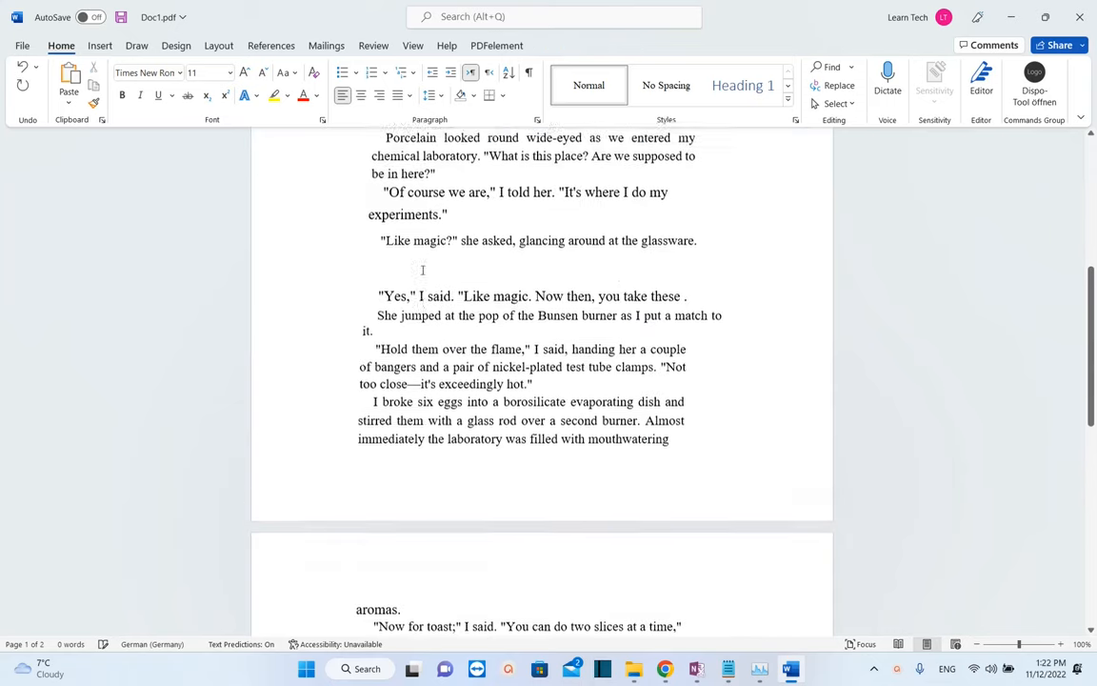
{"action": "scroll", "scroll_direction": "up", "scroll_amount": 3}
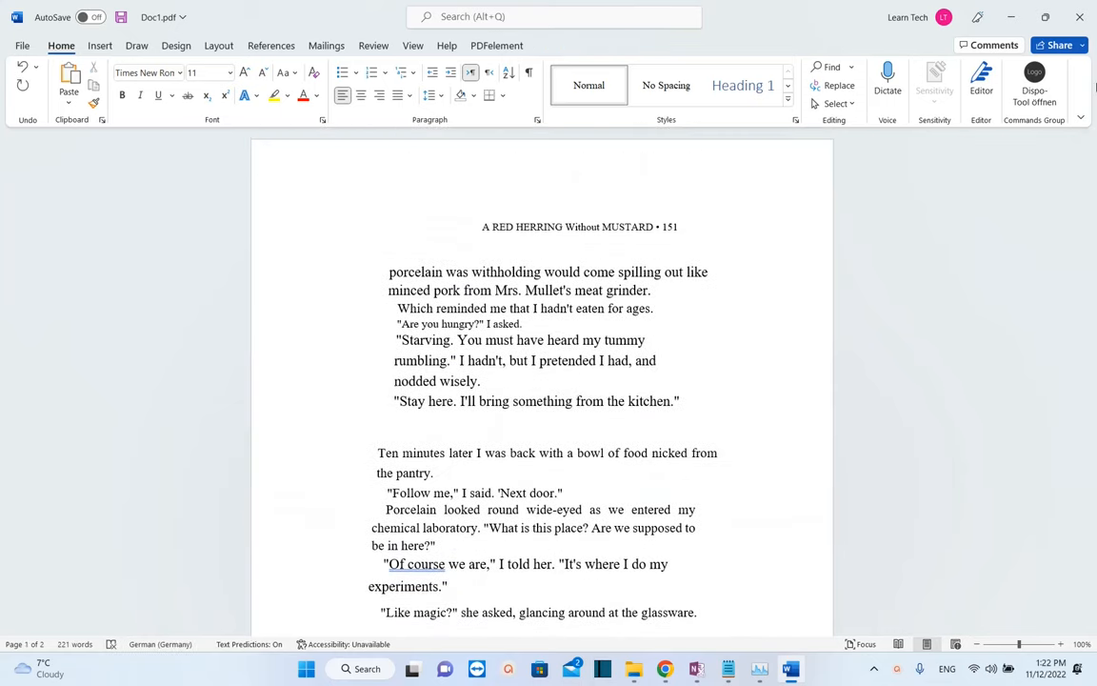
{"action": "scroll", "scroll_direction": "down", "scroll_amount": 3}
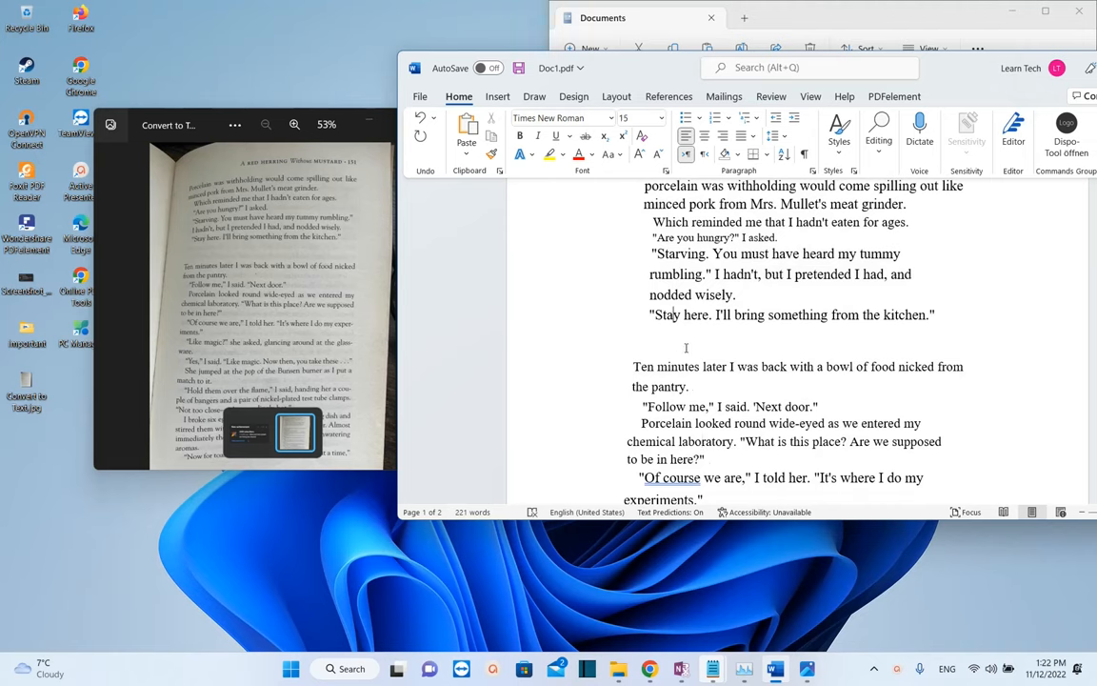
{"action": "scroll", "scroll_direction": "down", "scroll_amount": 3}
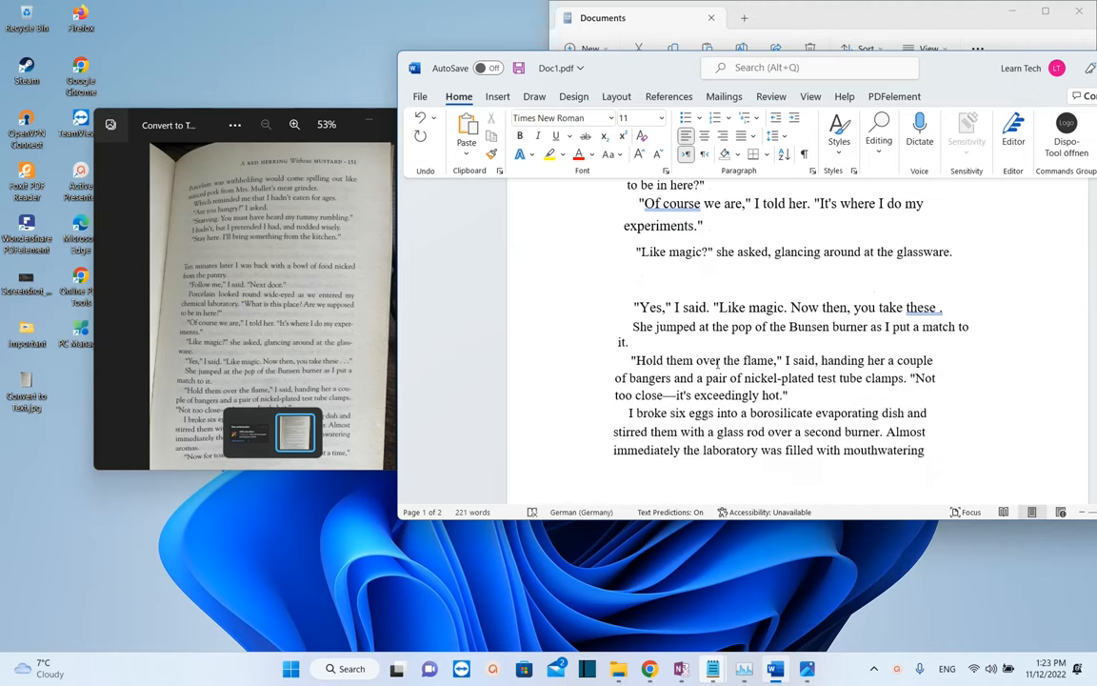
{"action": "scroll", "scroll_direction": "down", "scroll_amount": 3}
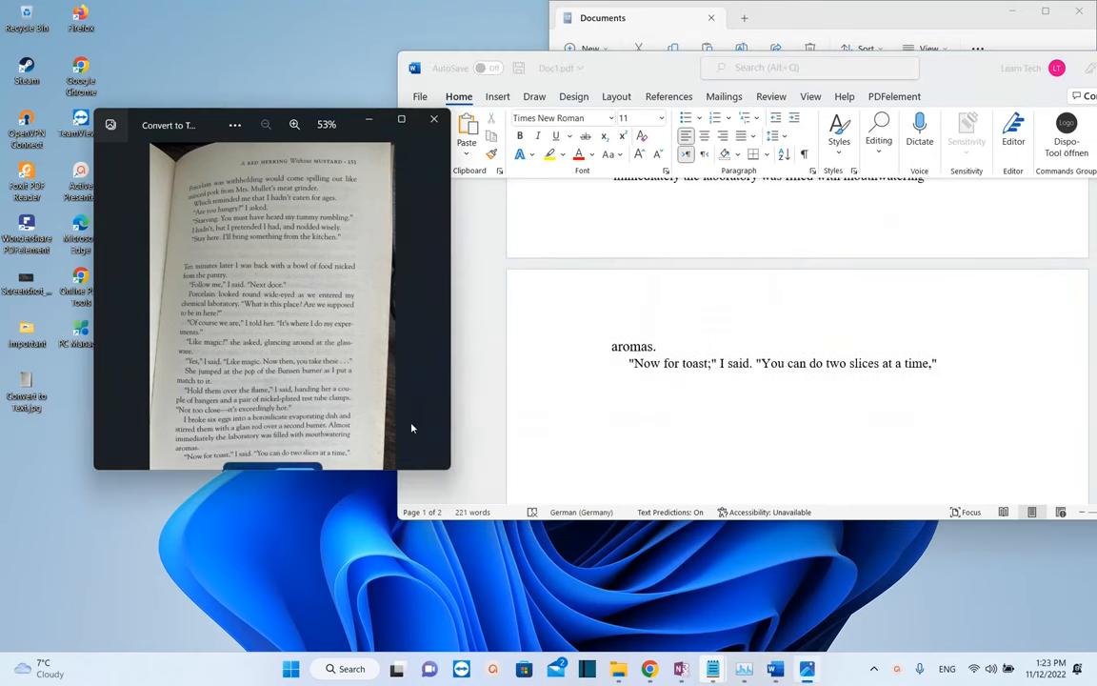
{"action": "mouse_move", "coordinate": [782, 381]}
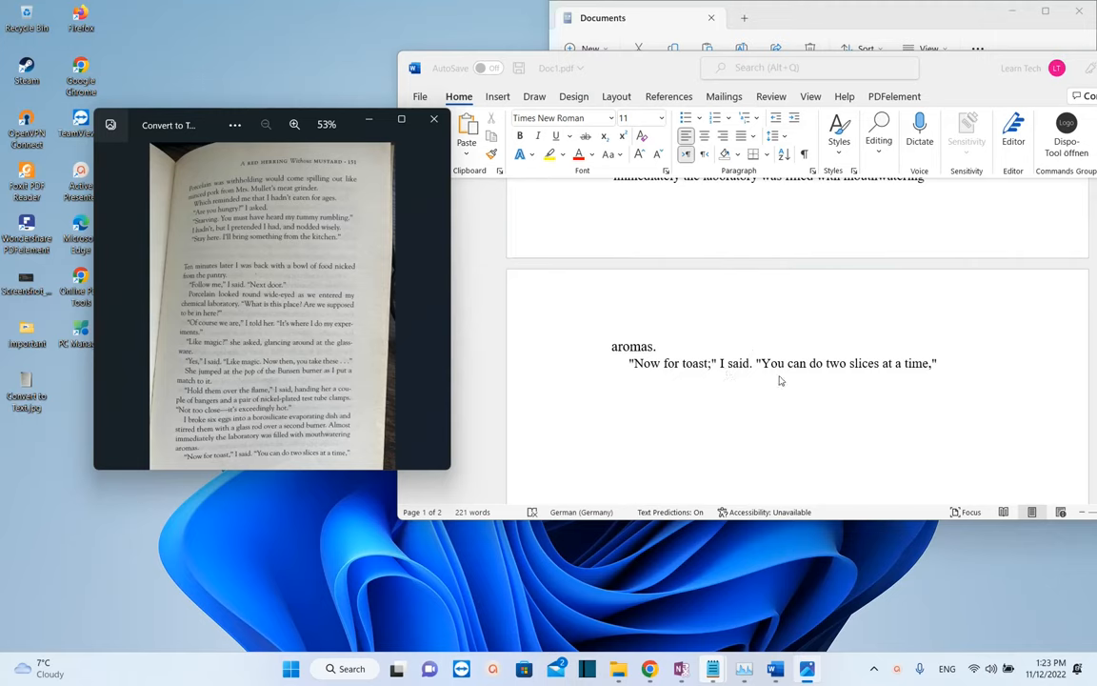
{"action": "left_click", "coordinate": [939, 362]}
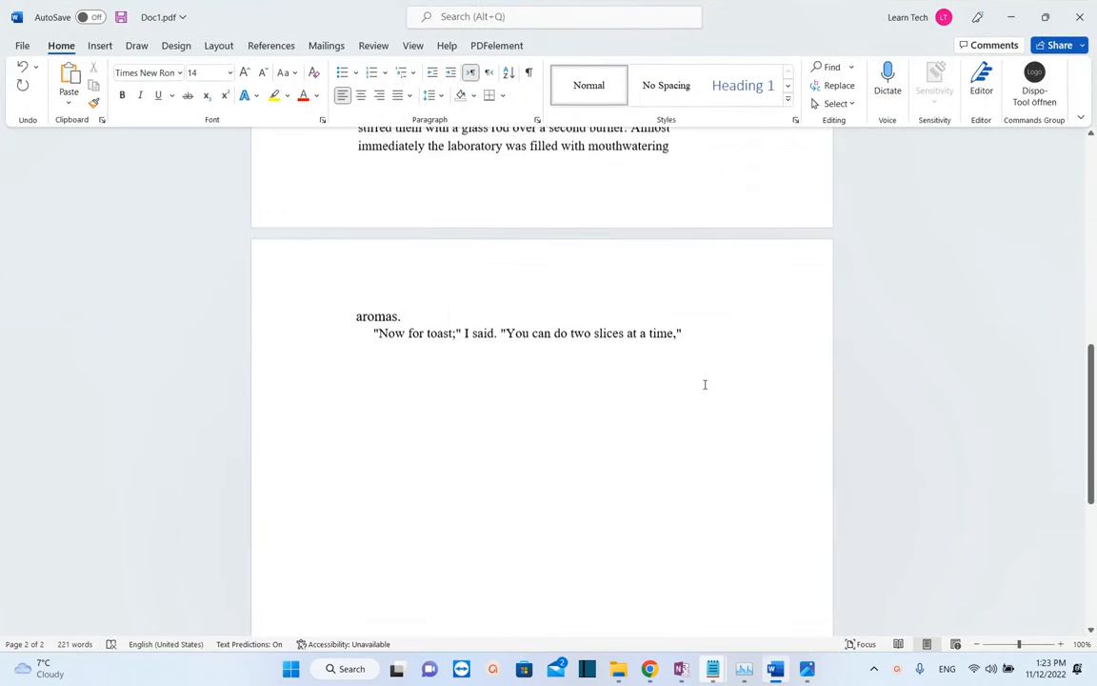
{"action": "scroll", "scroll_direction": "up", "scroll_amount": 3}
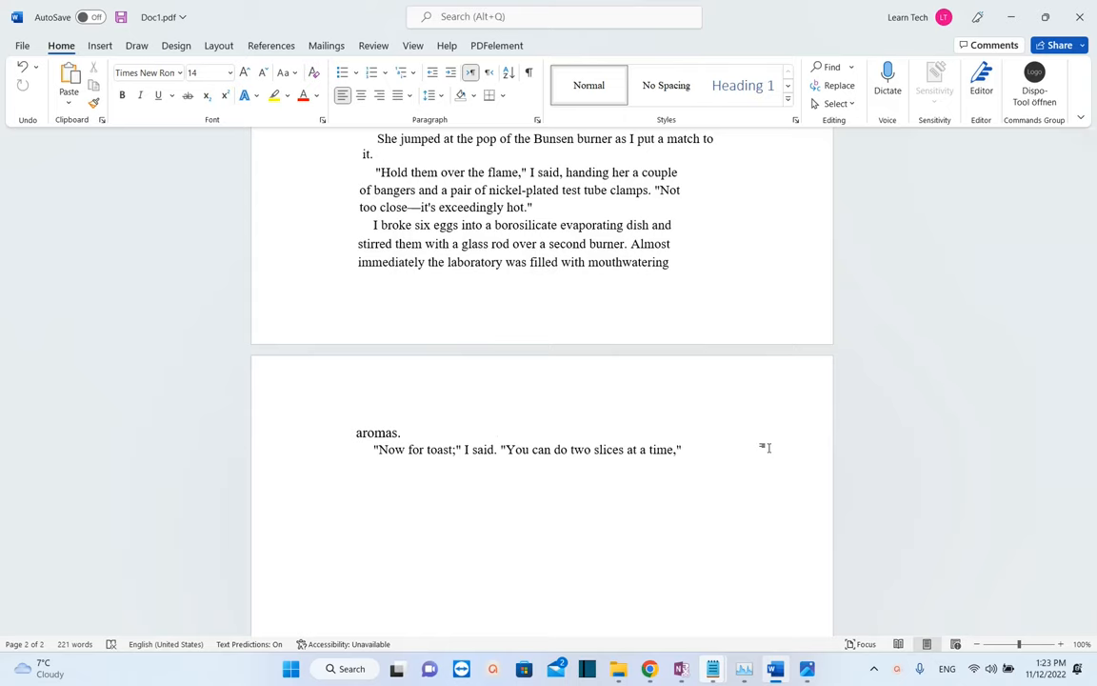
{"action": "left_click", "coordinate": [680, 449]}
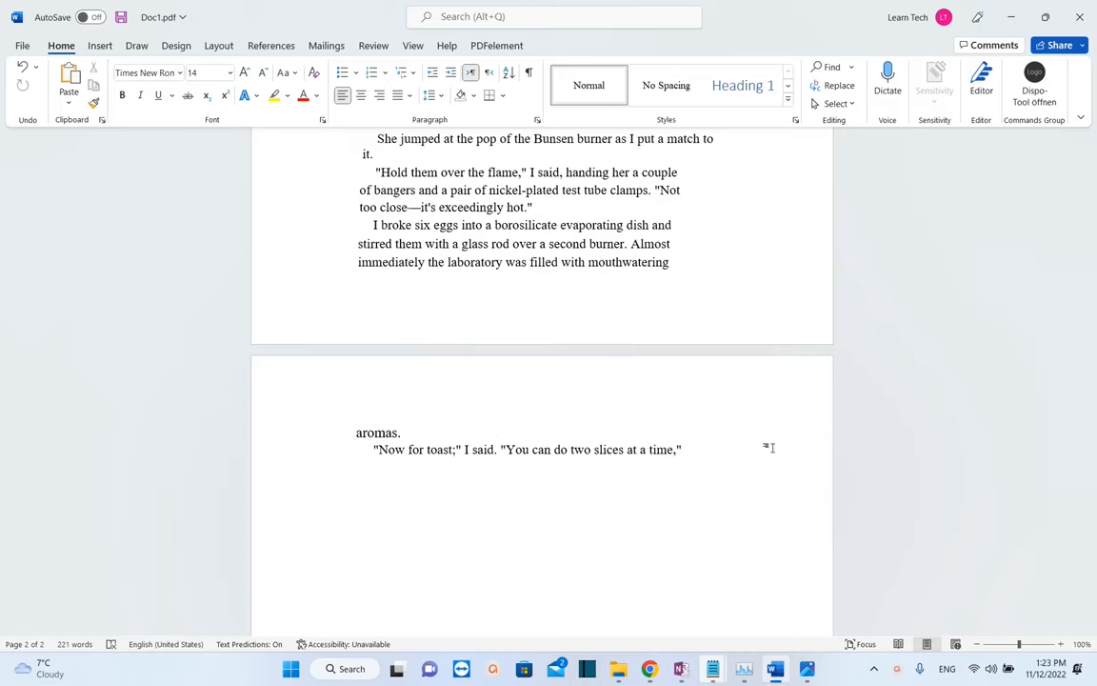
{"action": "scroll", "scroll_direction": "up", "scroll_amount": 3}
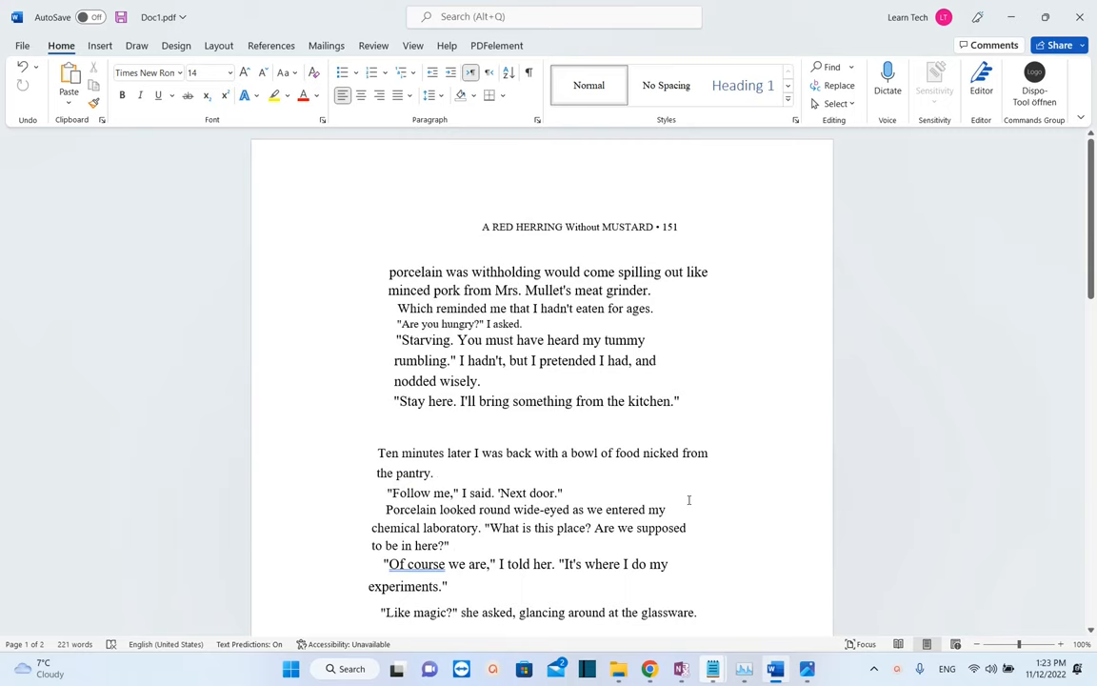
{"action": "mouse_move", "coordinate": [701, 530]}
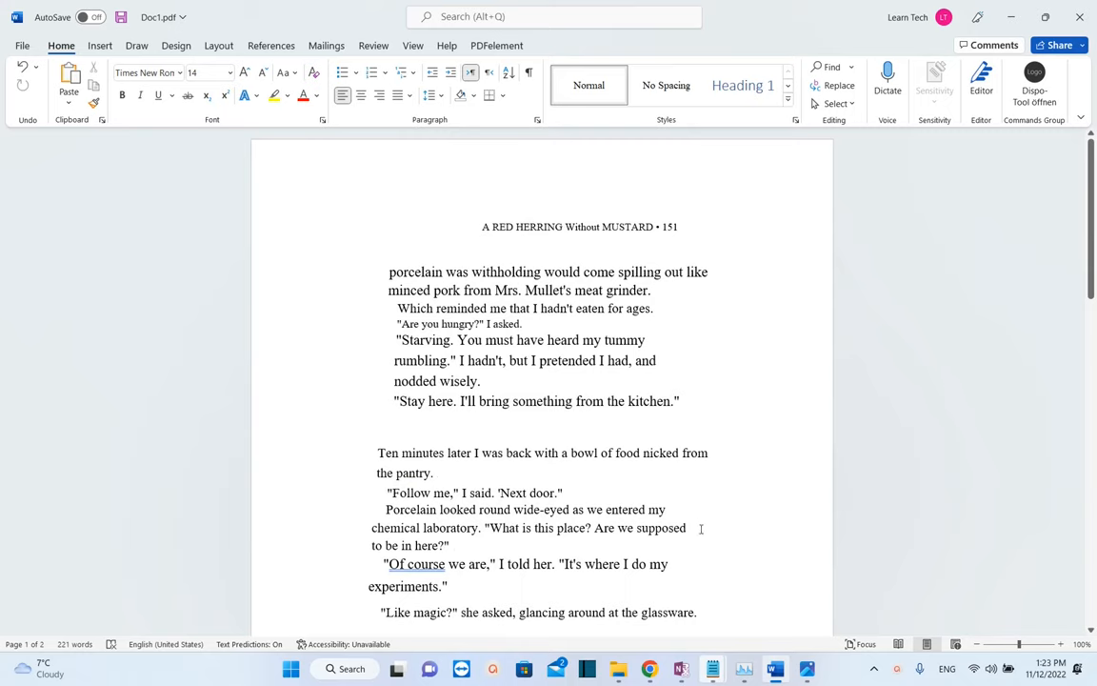